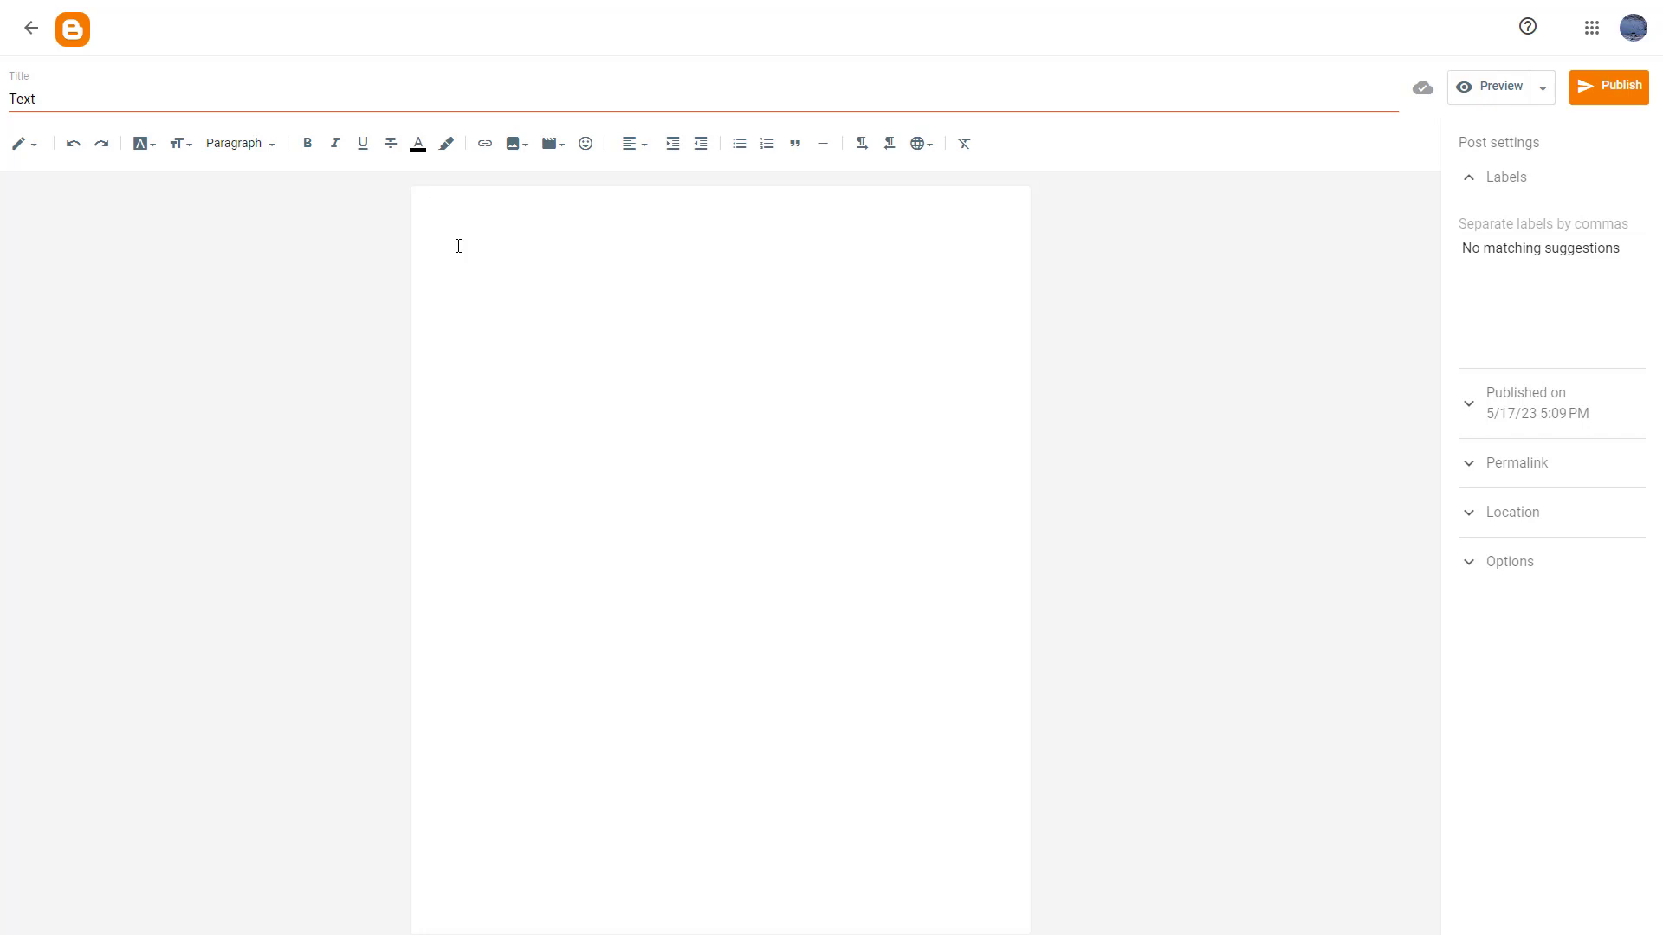
mouse_move(587, 143)
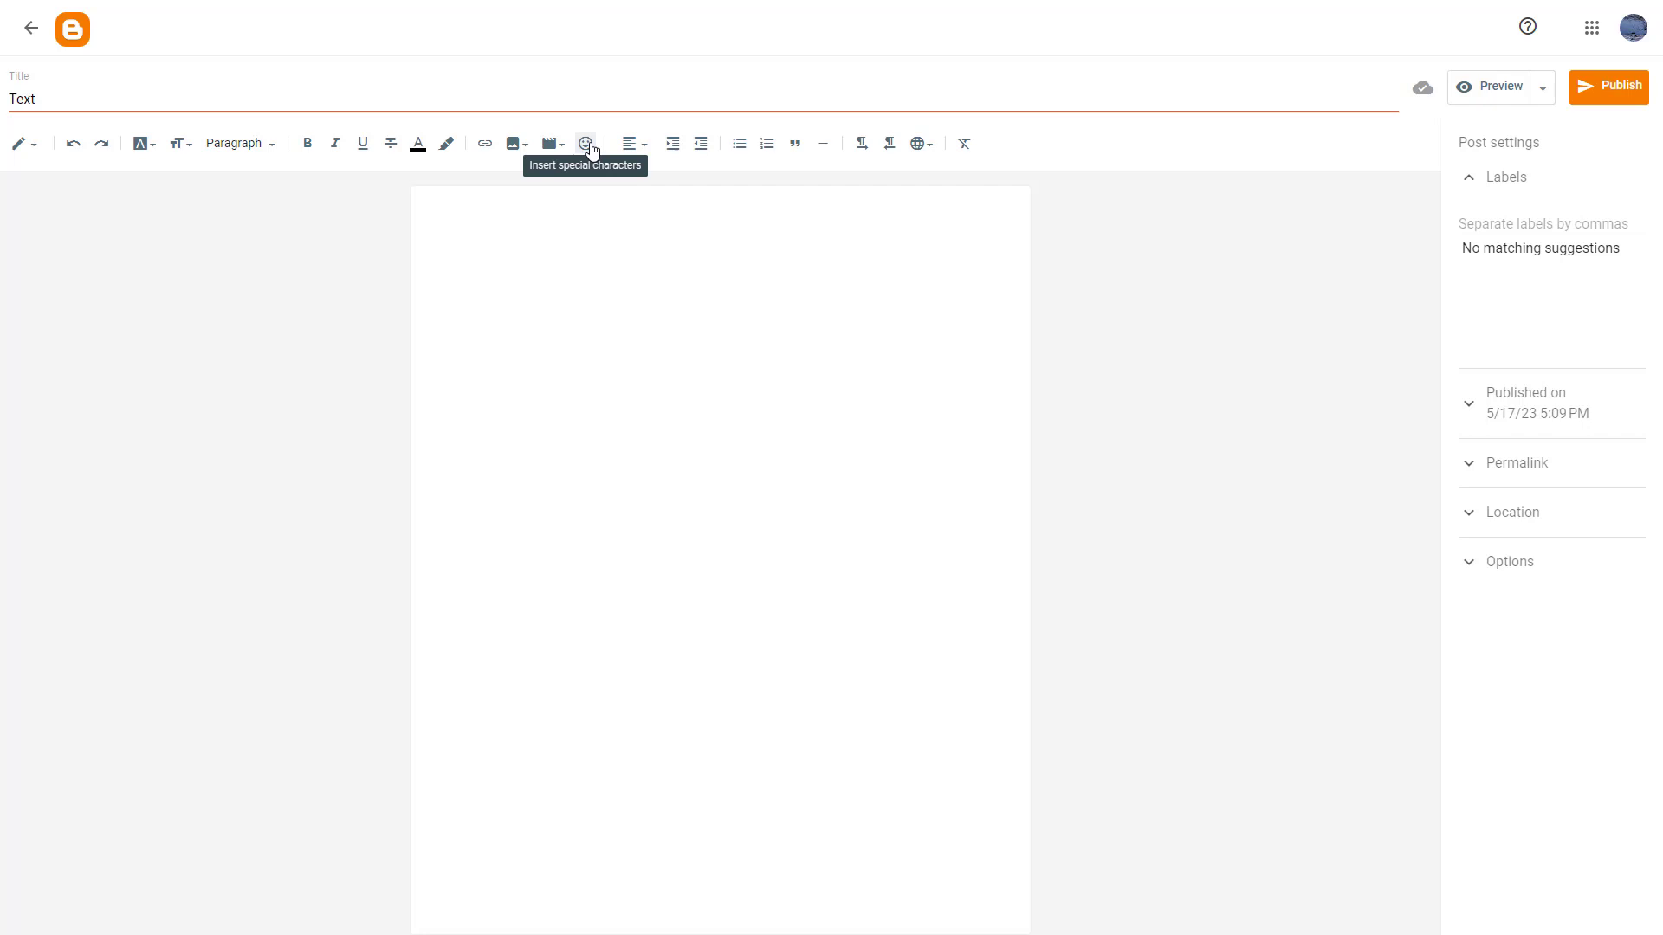
Insert the Raised Fist emoji from People and Emotions into the post body.
left_click(585, 143)
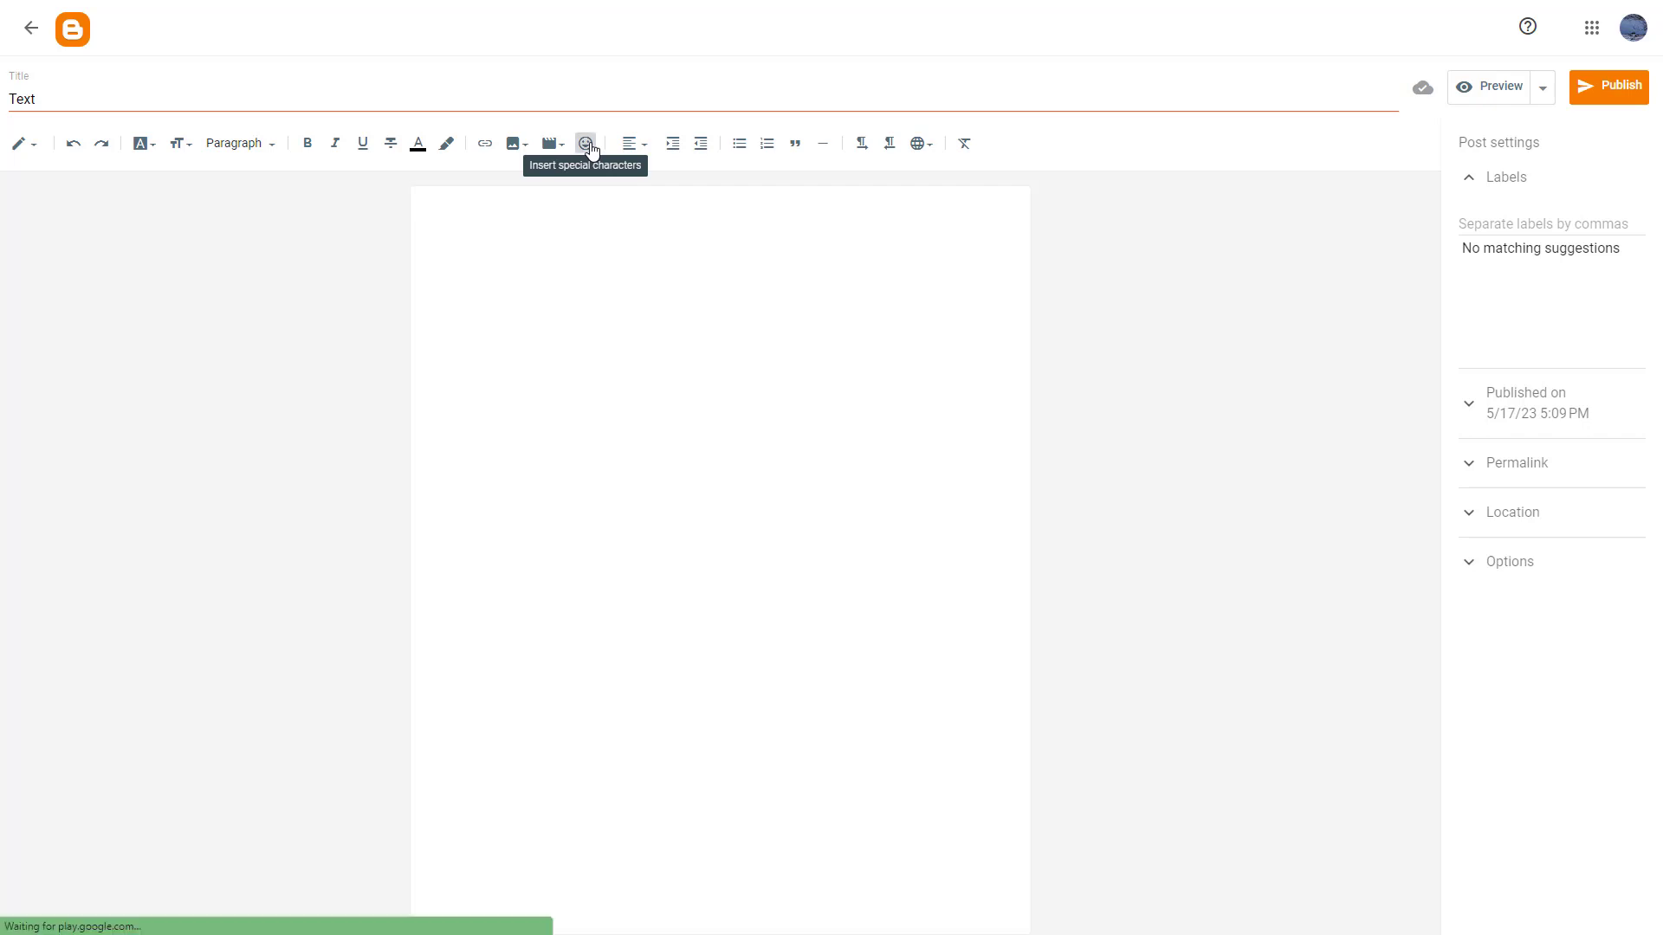
left_click(586, 143)
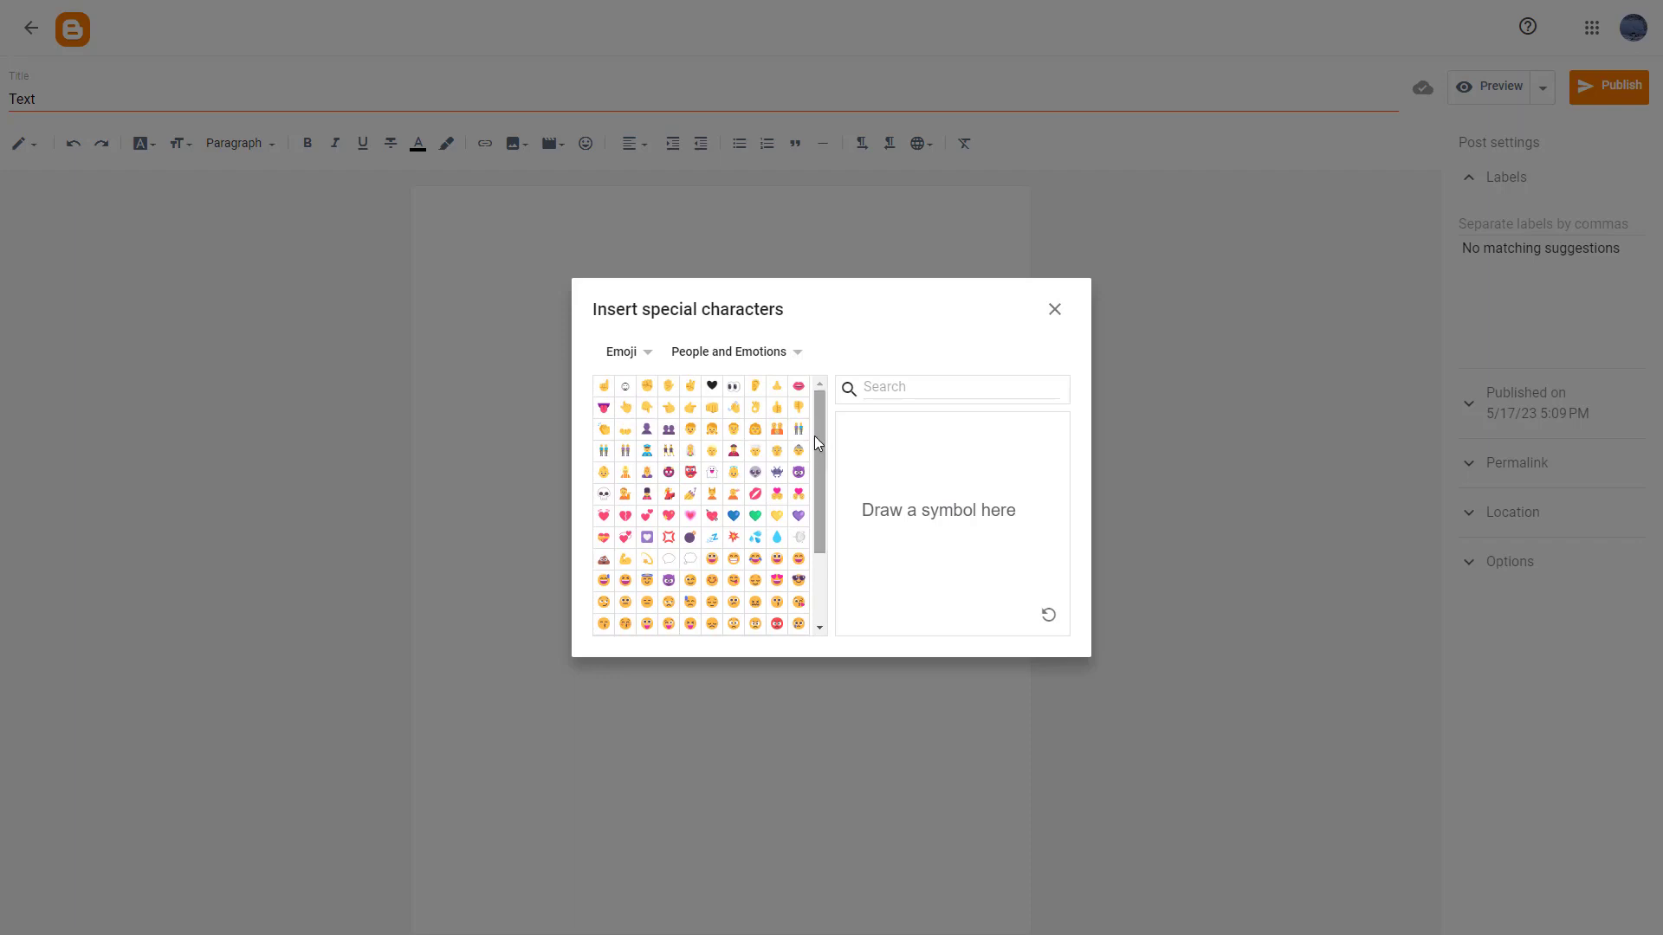
mouse_move(605, 407)
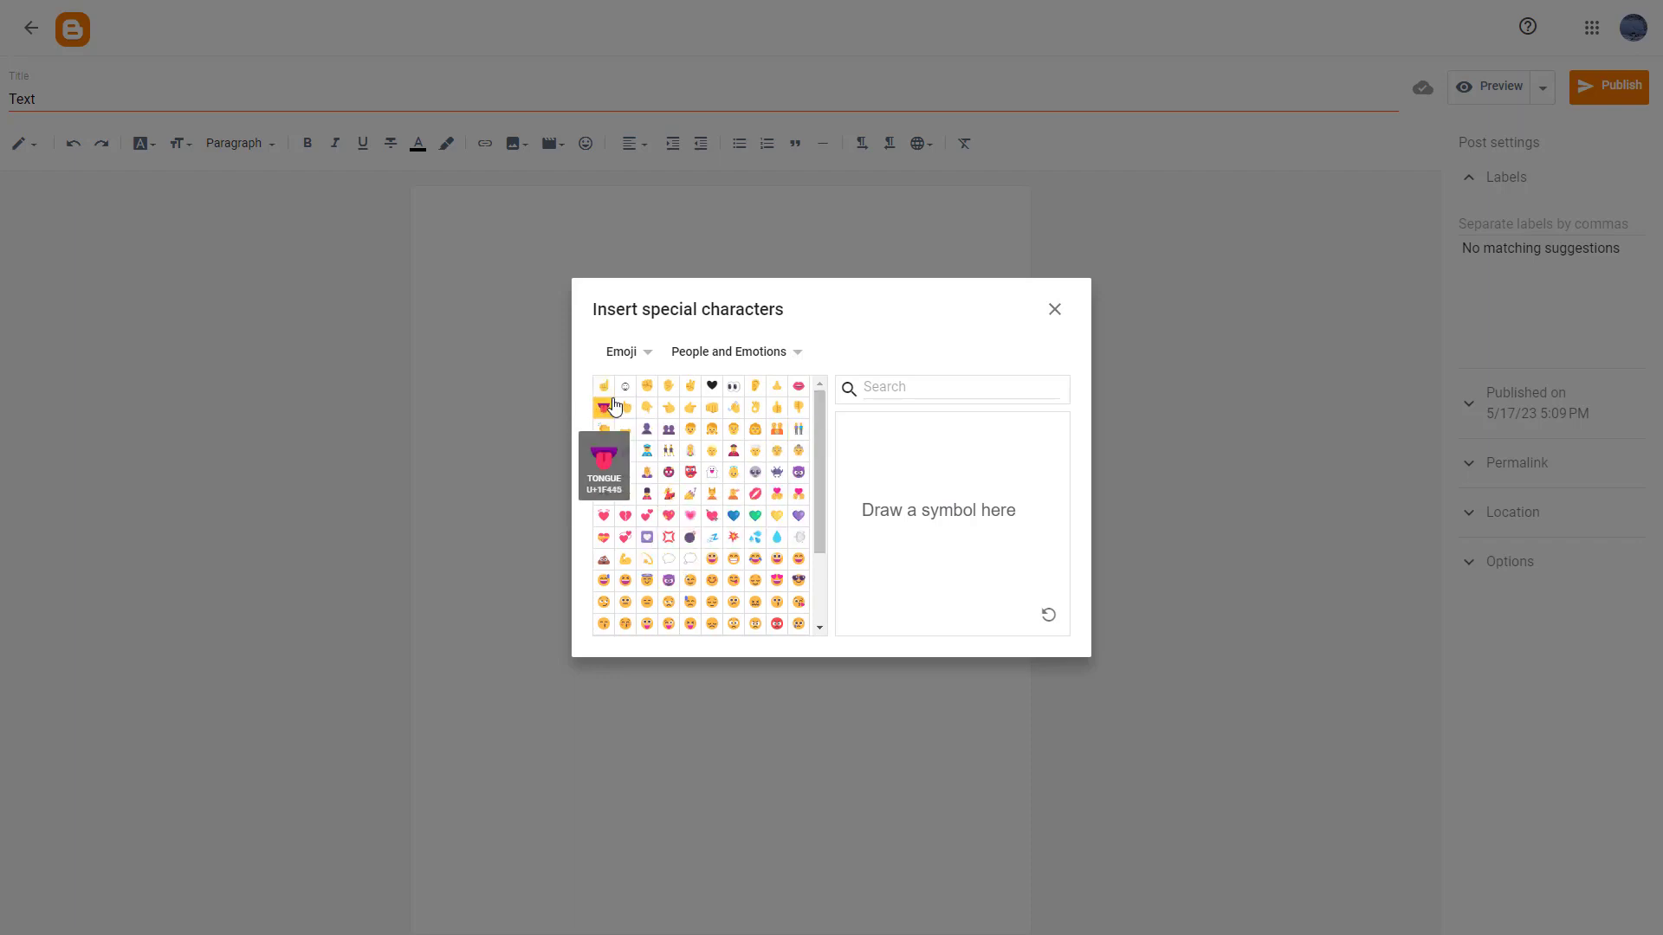
left_click(647, 384)
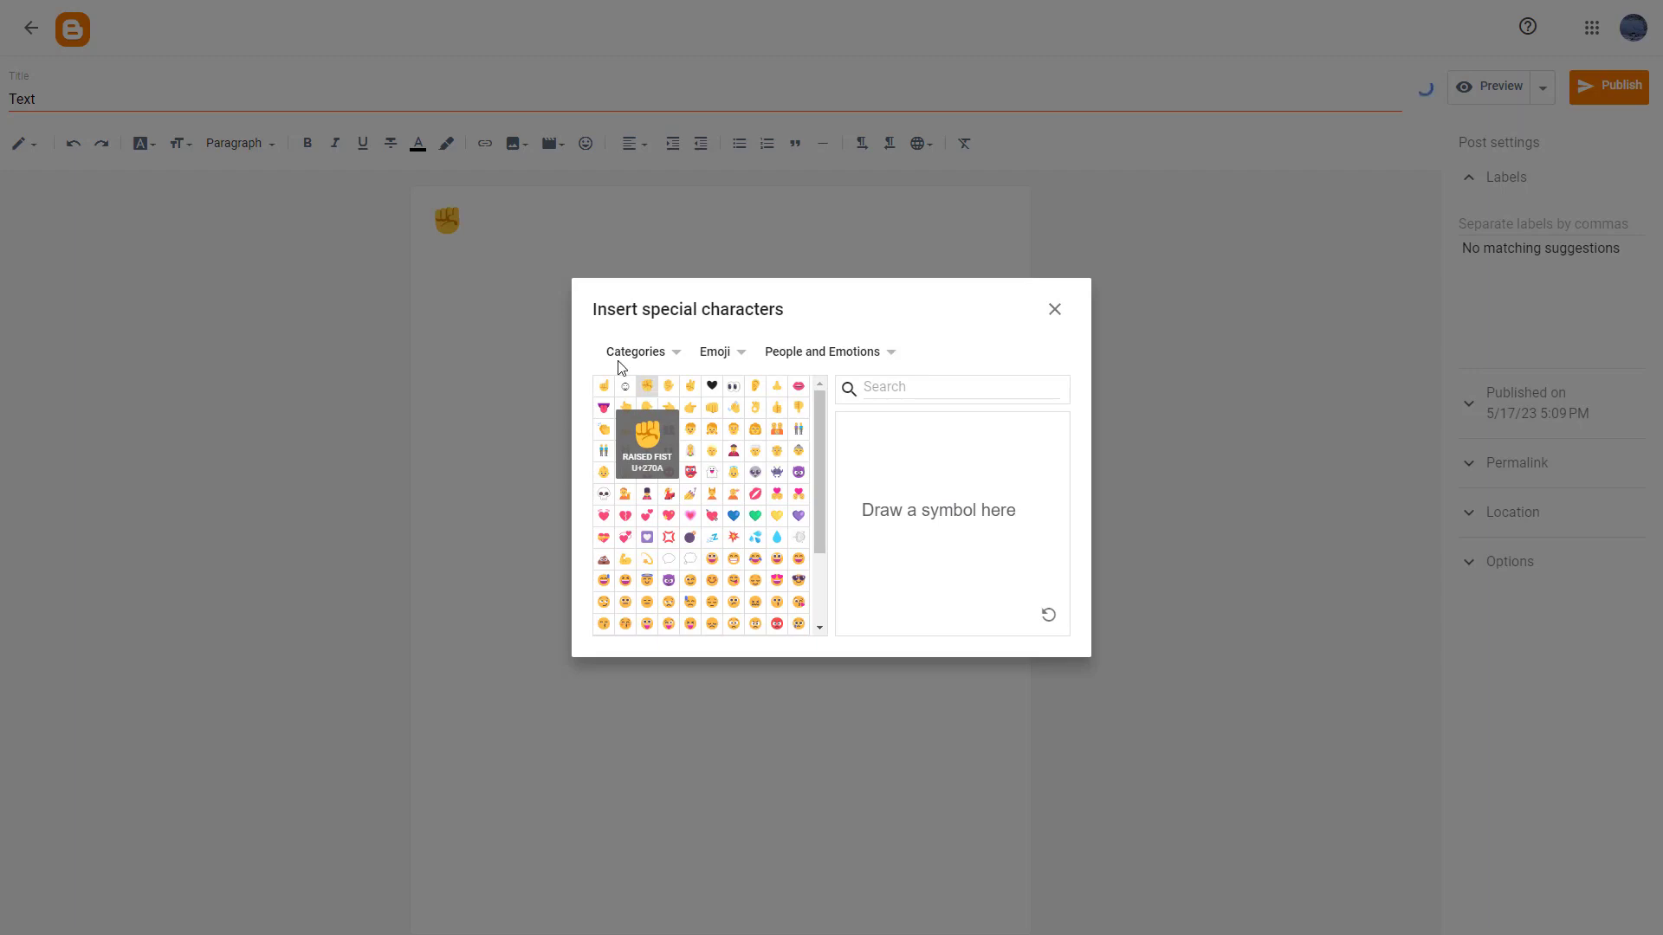
mouse_move(742, 407)
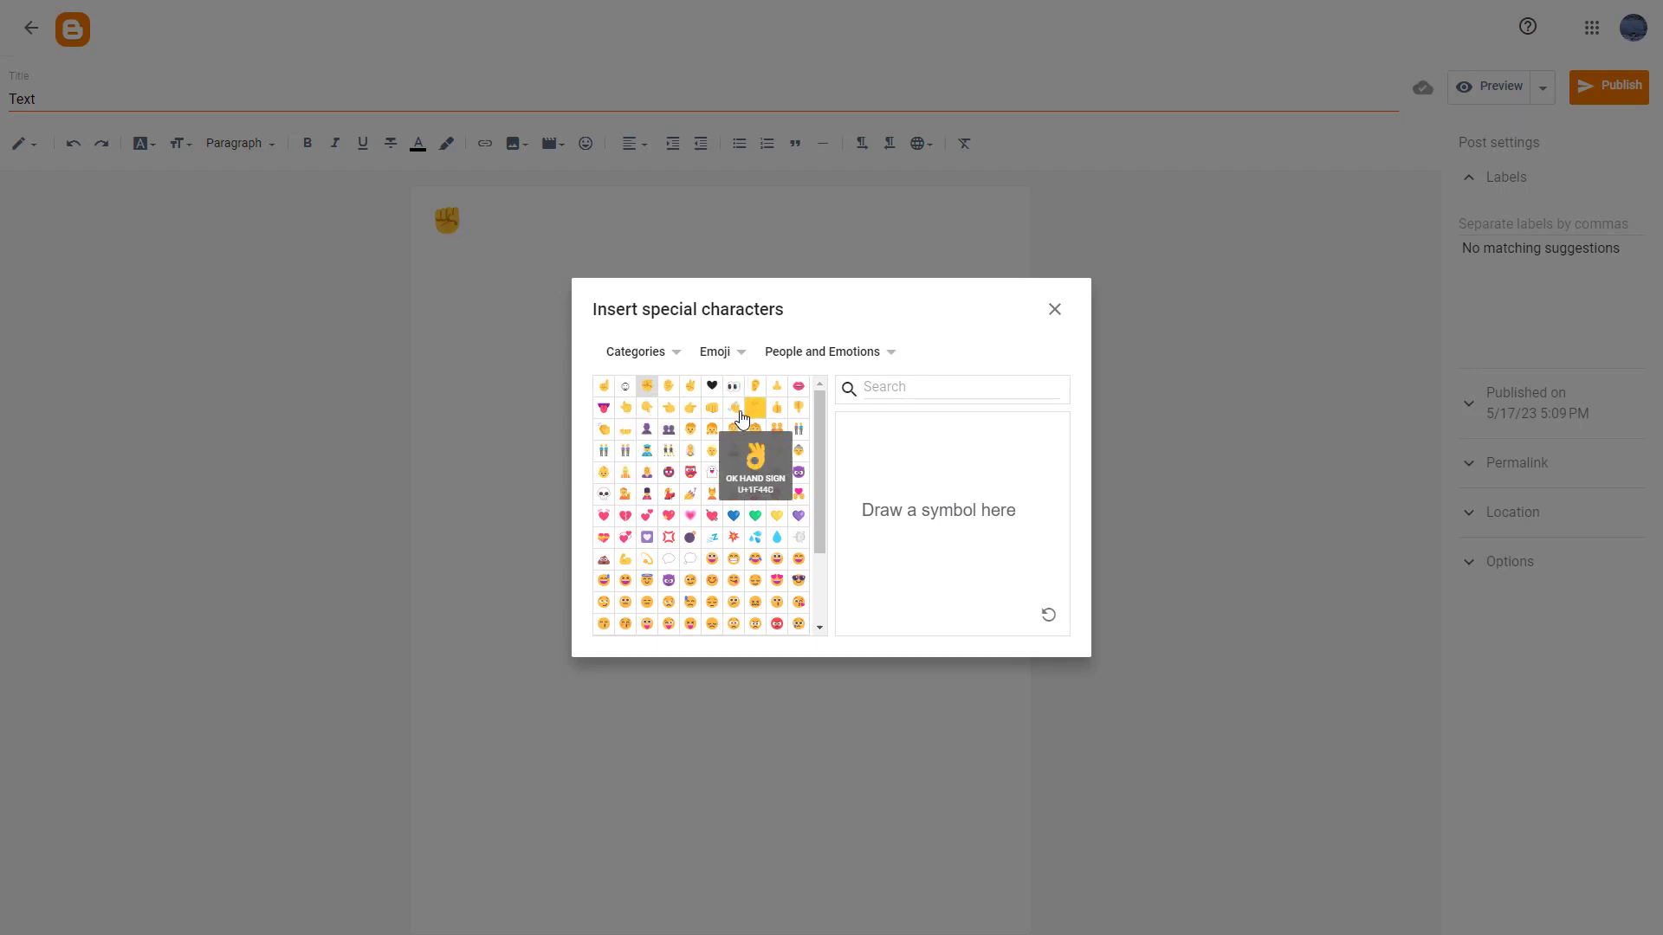
Browse the Recent characters list, then switch the character type to Number.
left_click(635, 351)
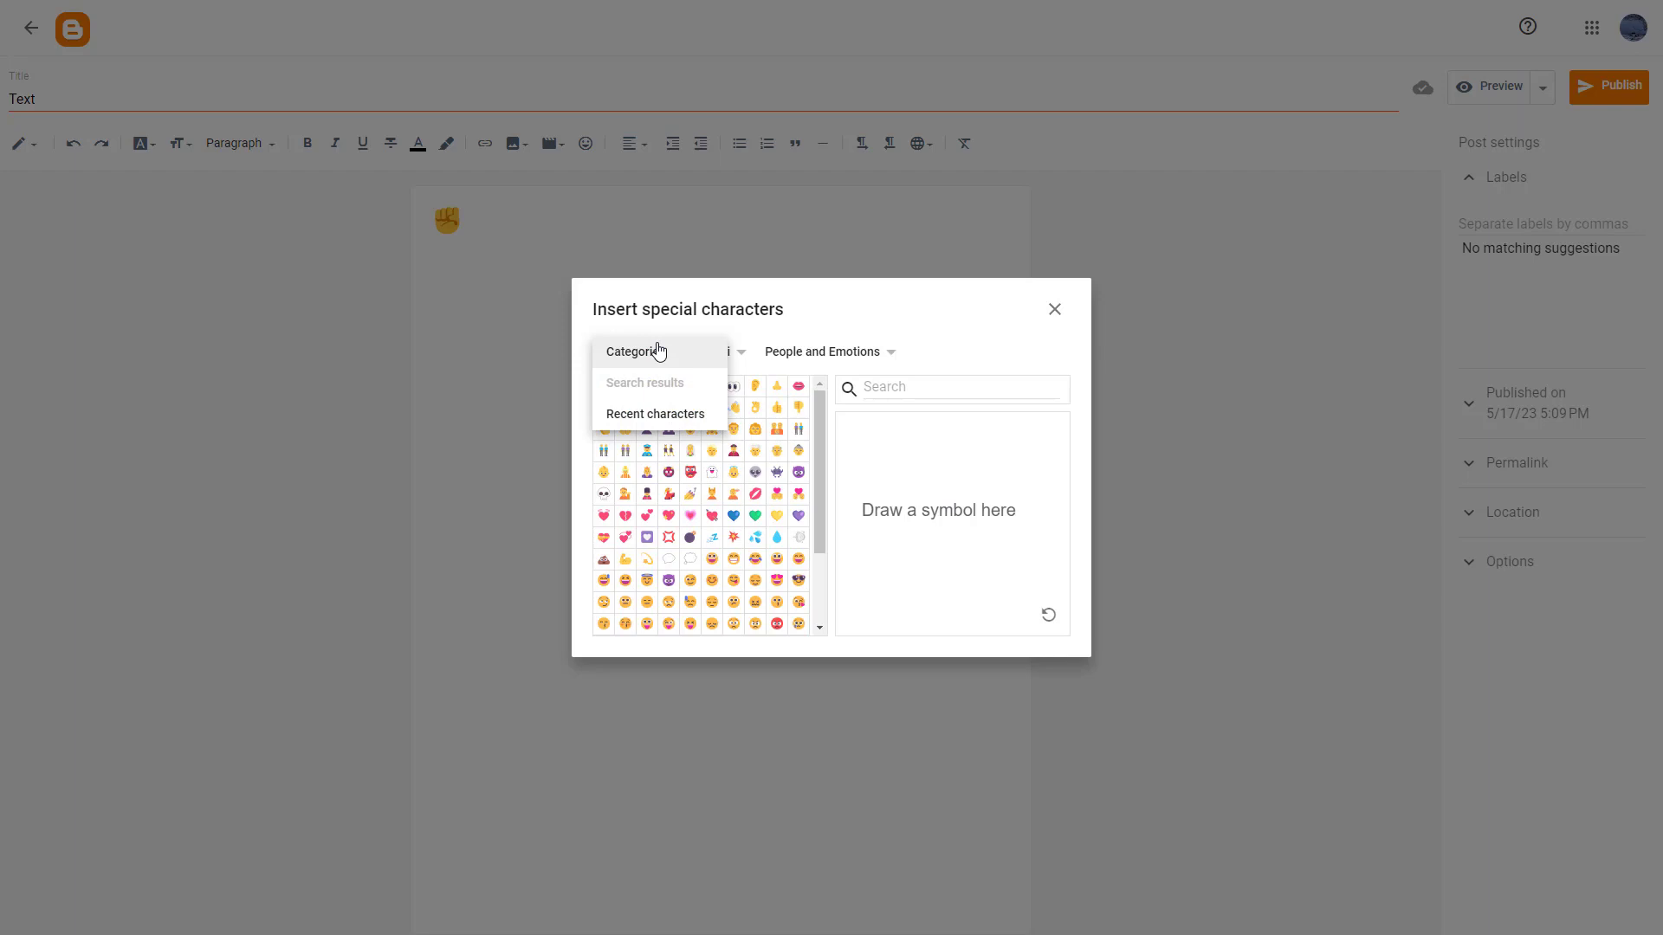
left_click(655, 414)
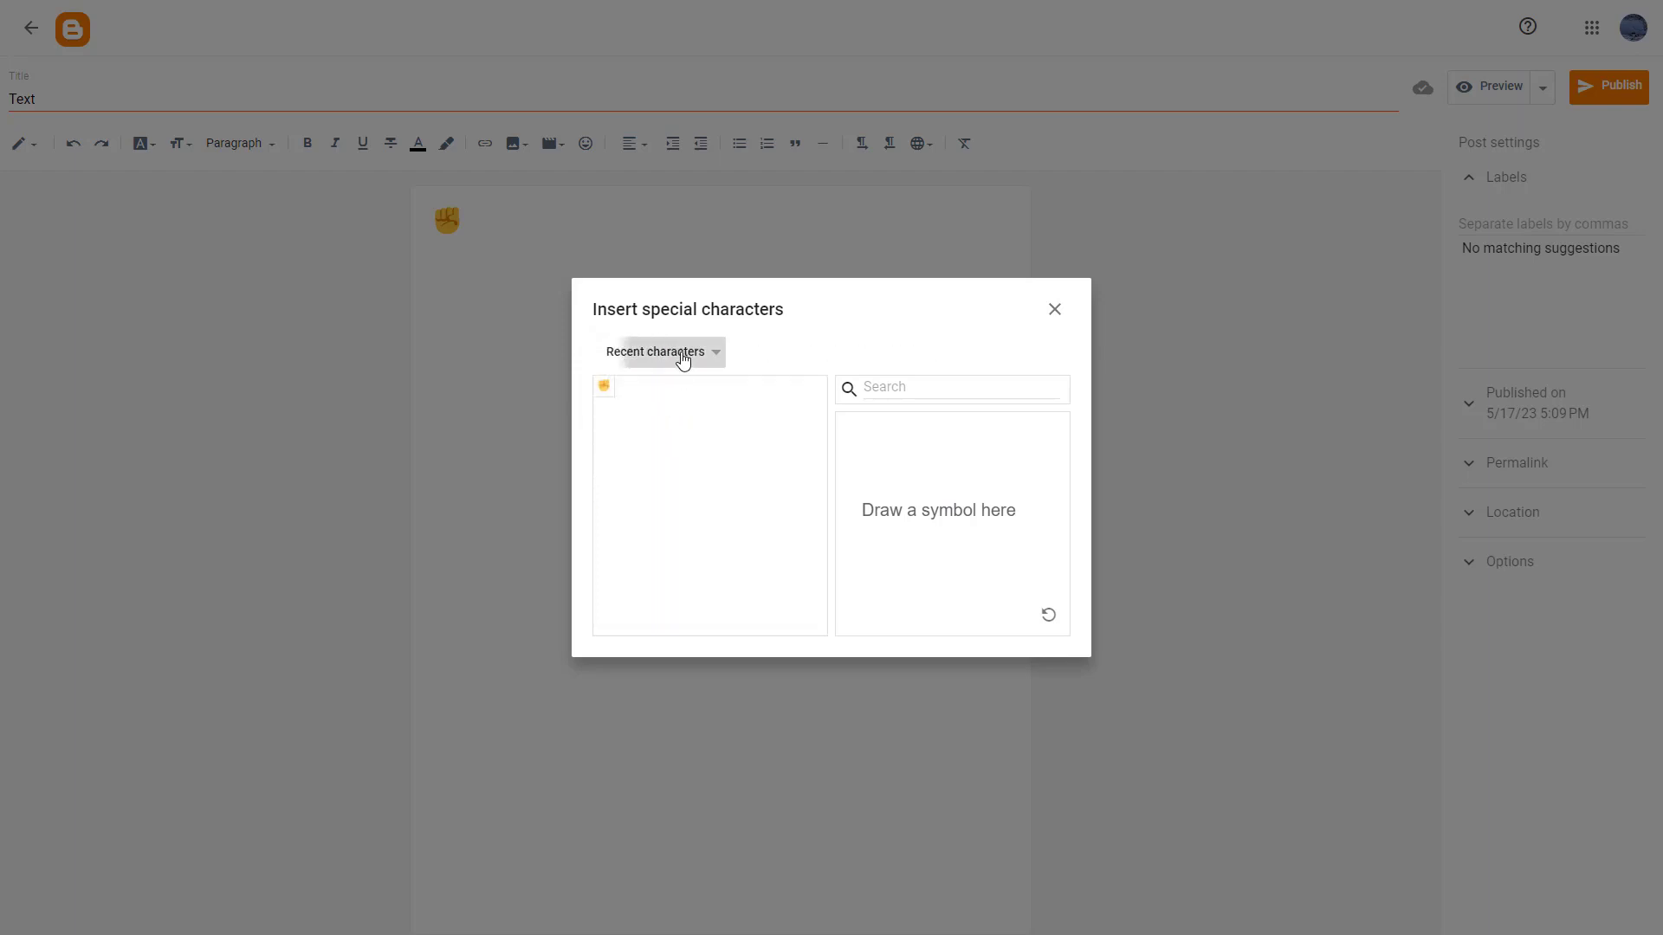
left_click(657, 351)
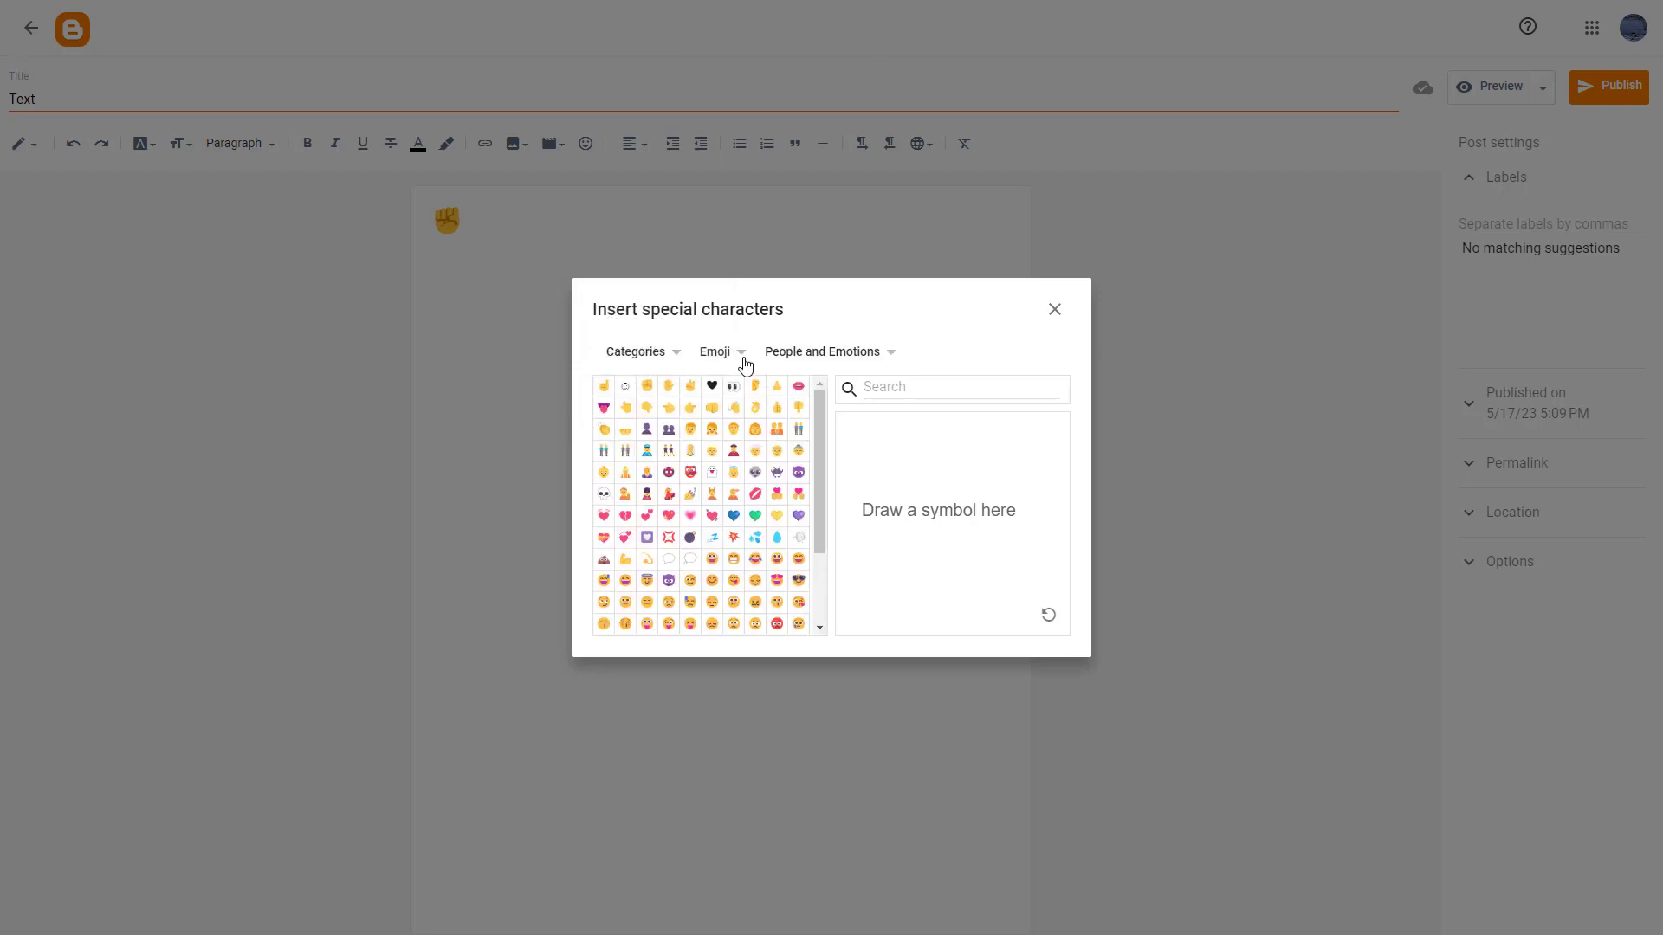
left_click(722, 351)
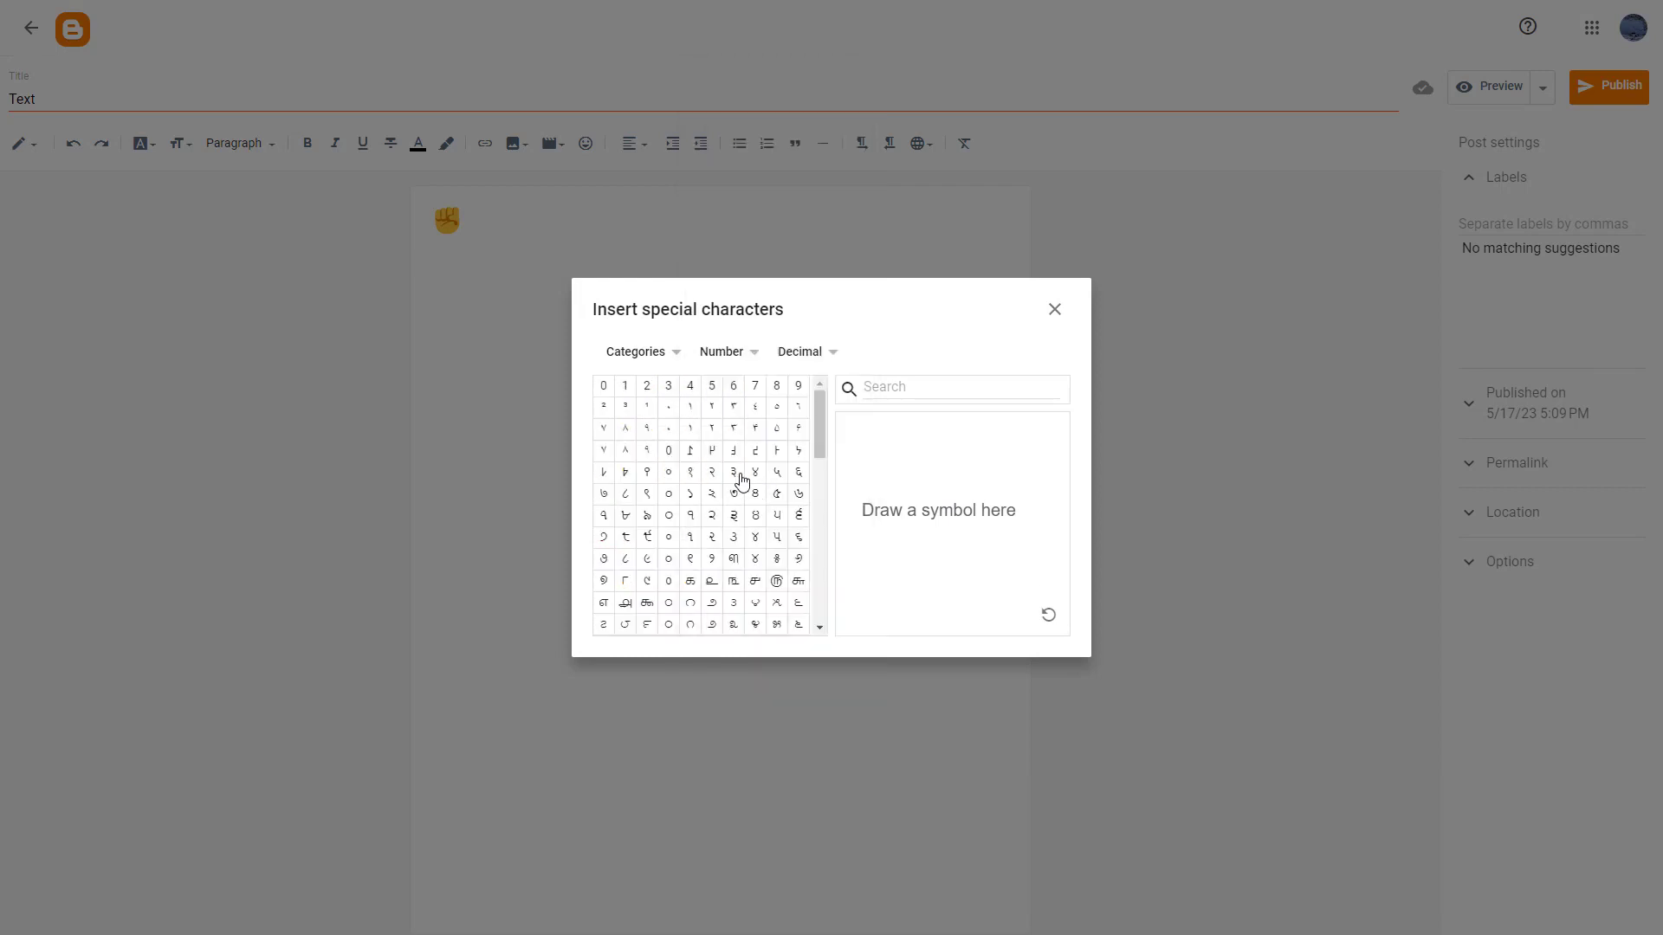
Switch back to Emoji and choose the Marks emoji group.
left_click(636, 350)
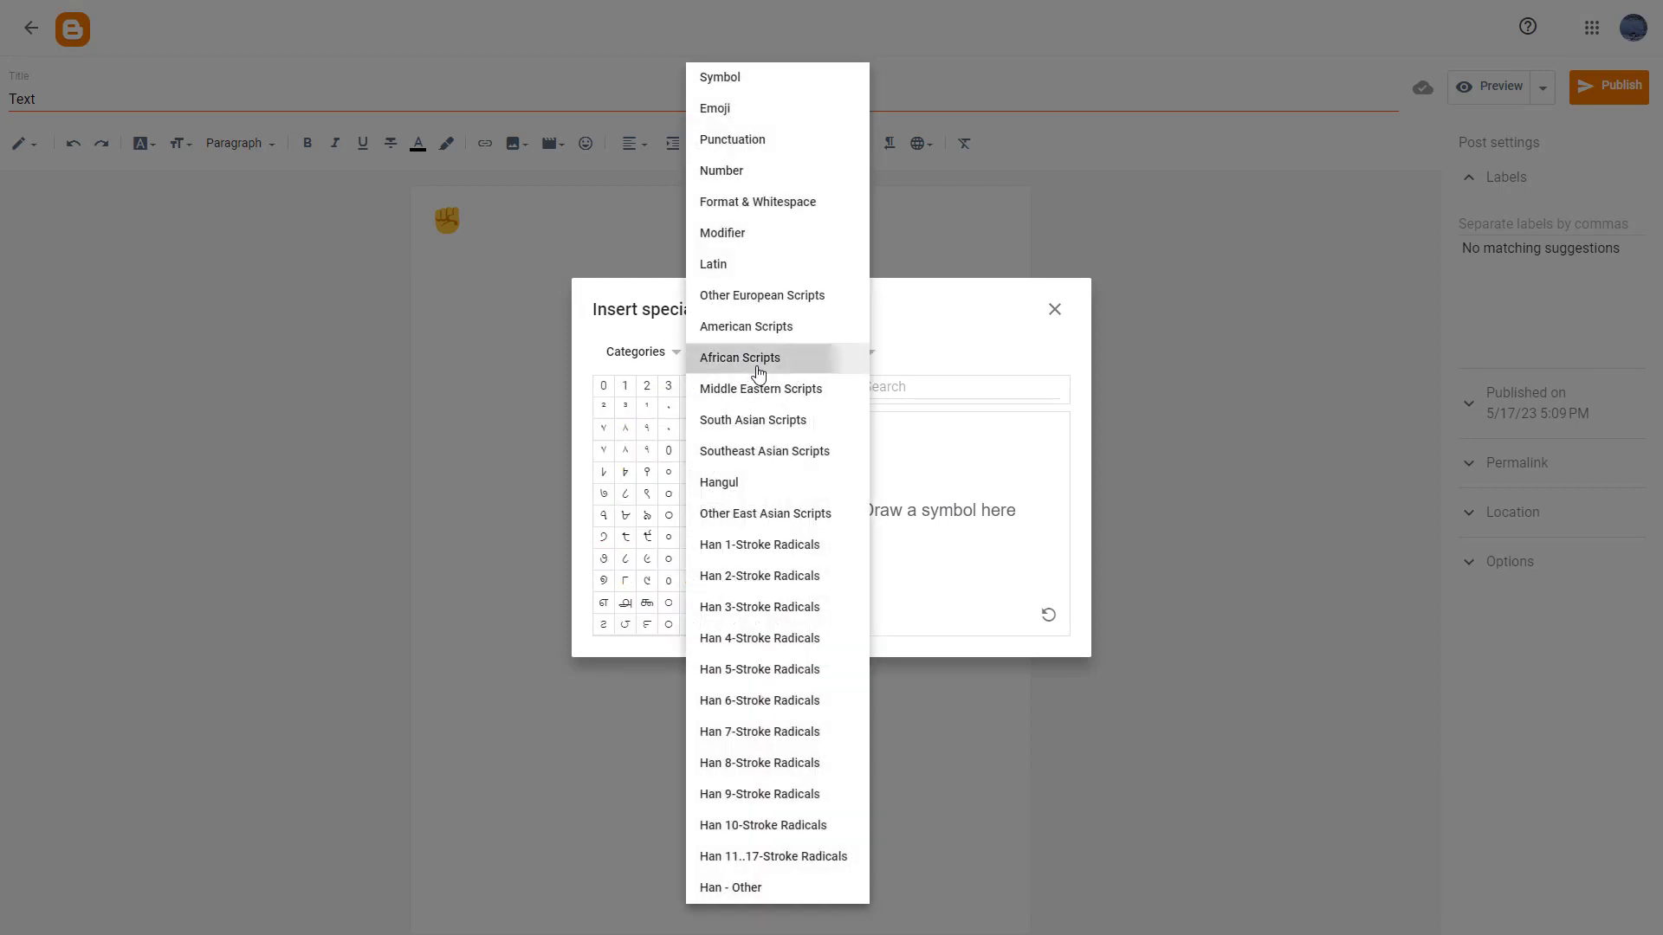
left_click(738, 358)
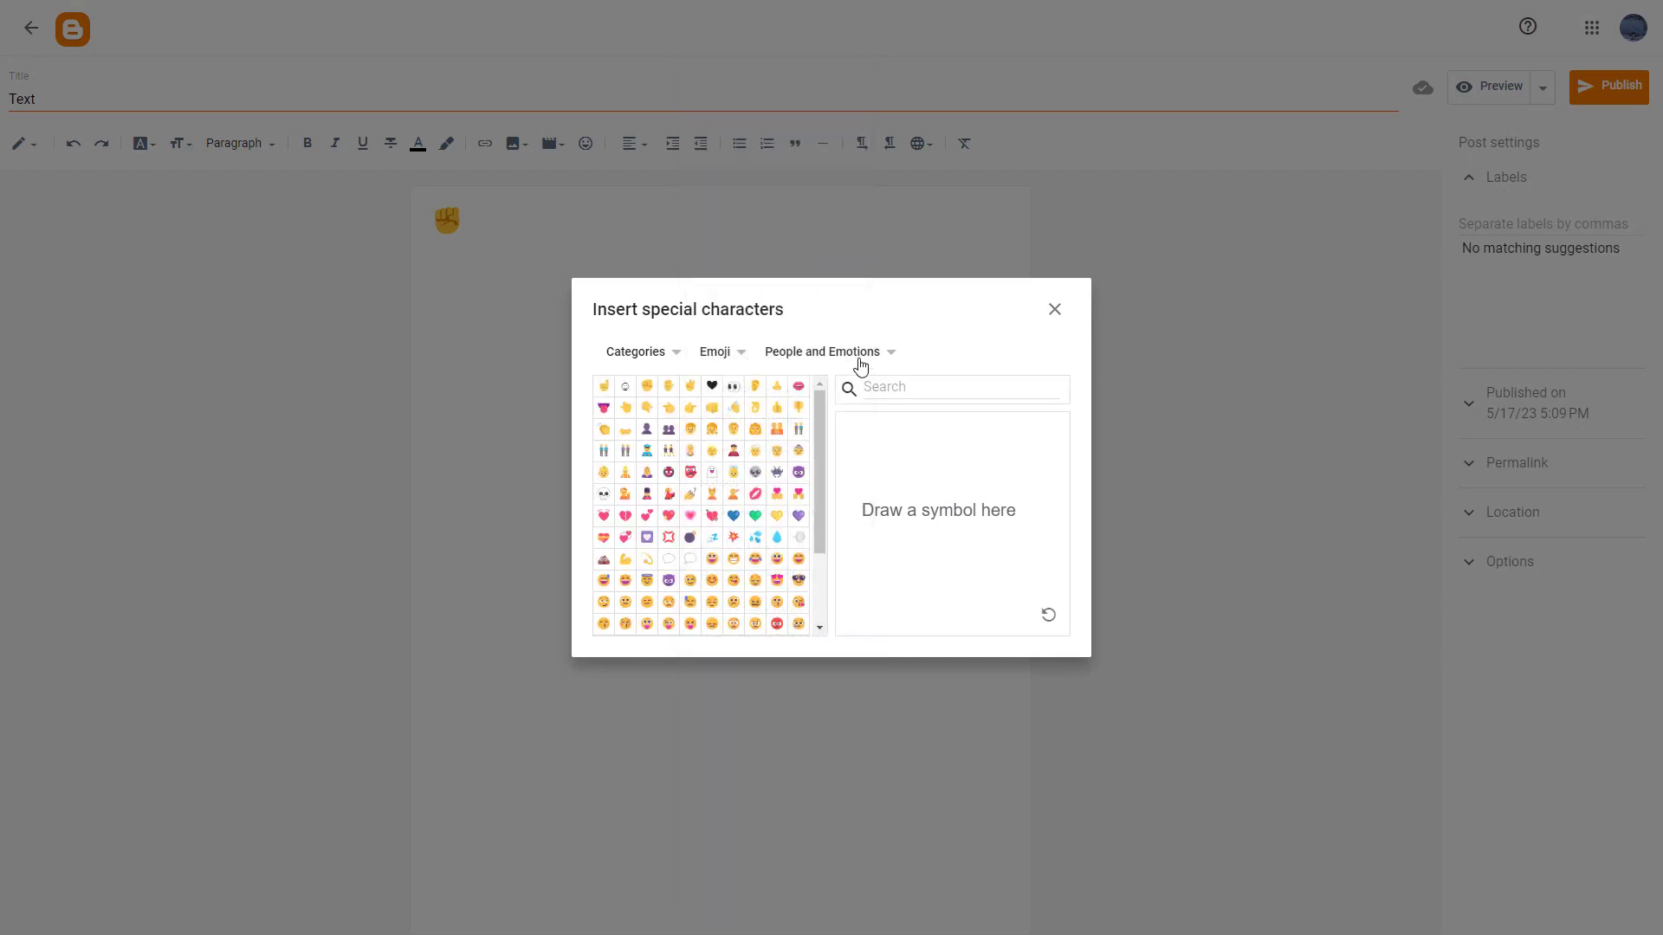
left_click(831, 351)
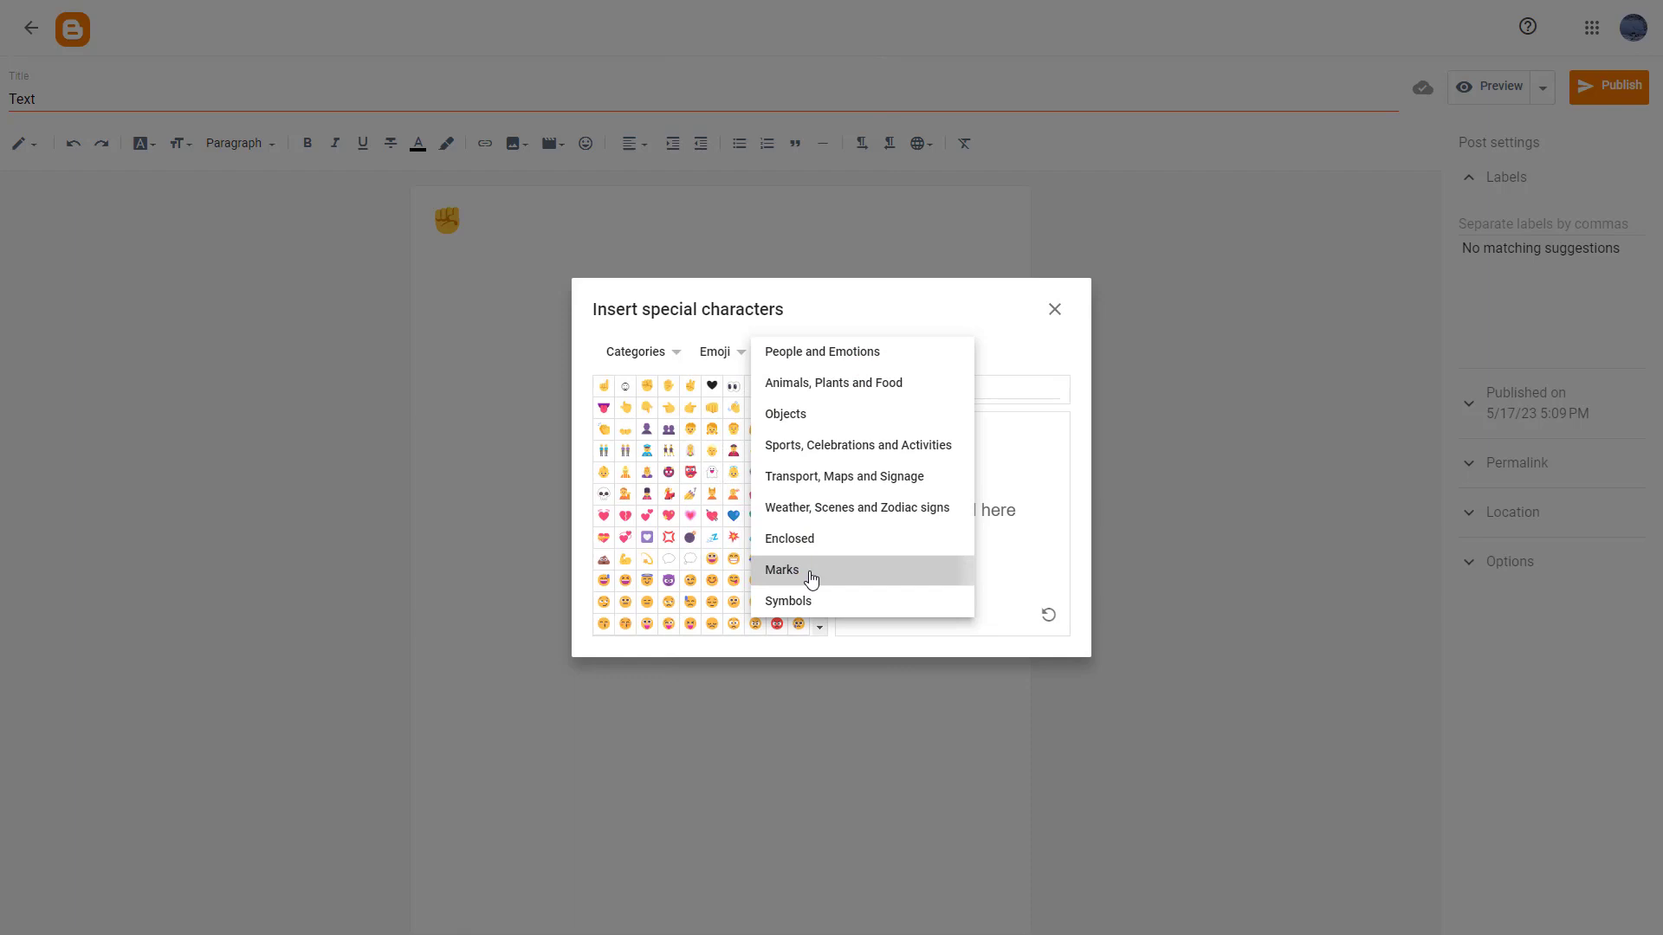
left_click(781, 570)
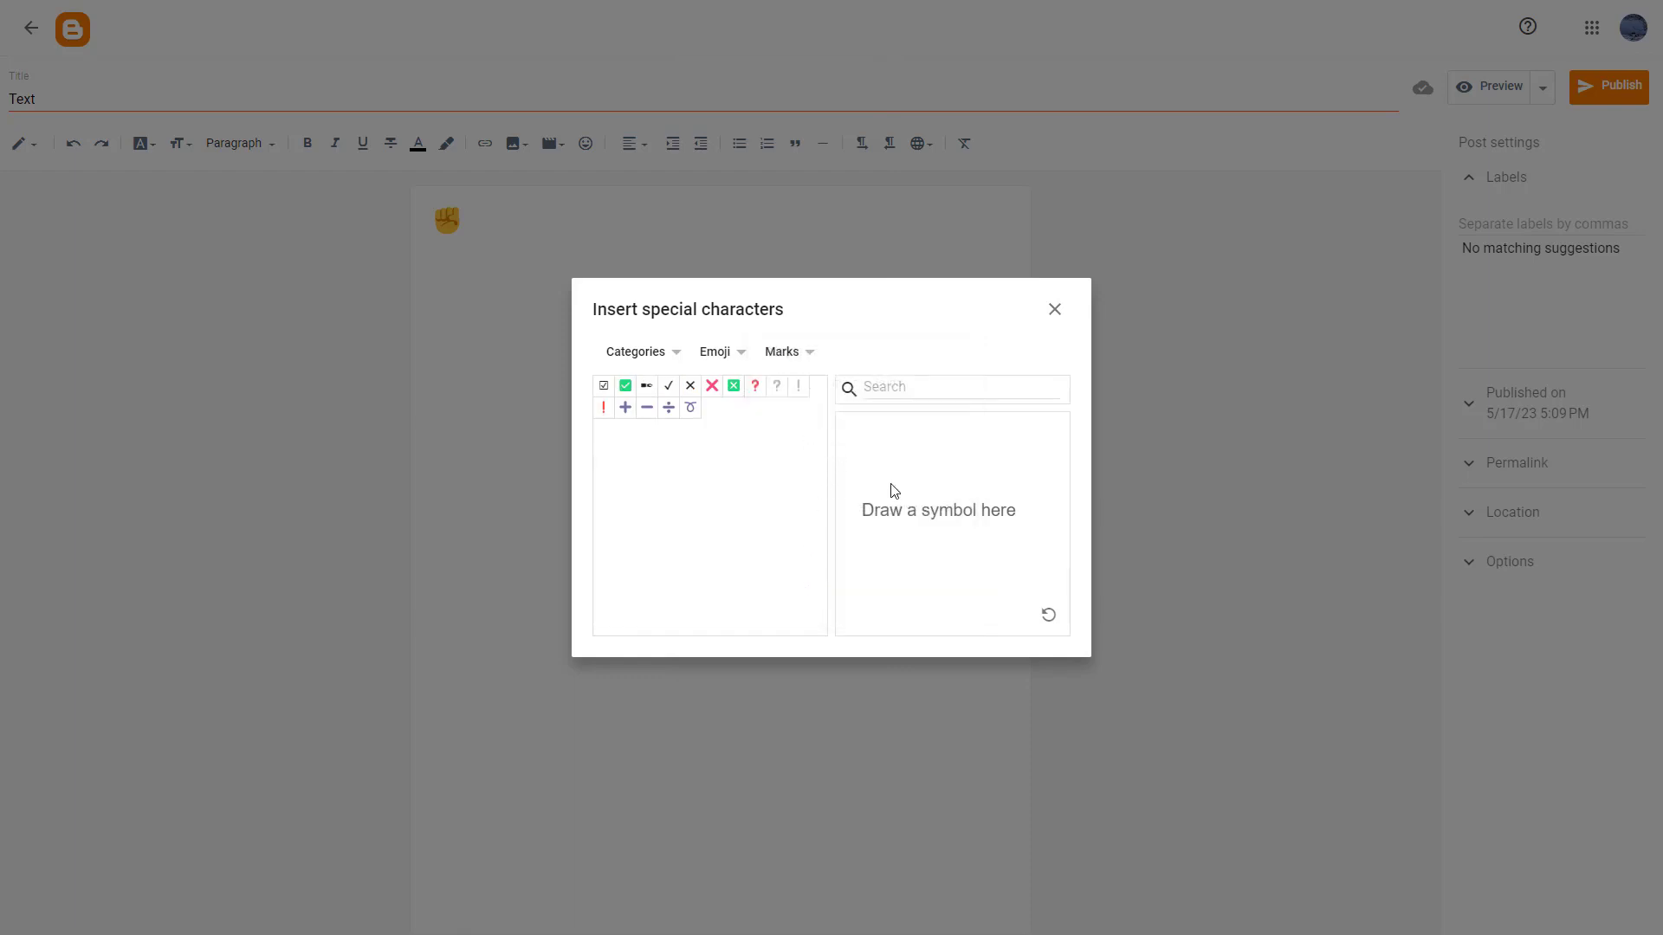
Search the special characters for "tree" and insert the green tree emoji.
left_click(949, 387)
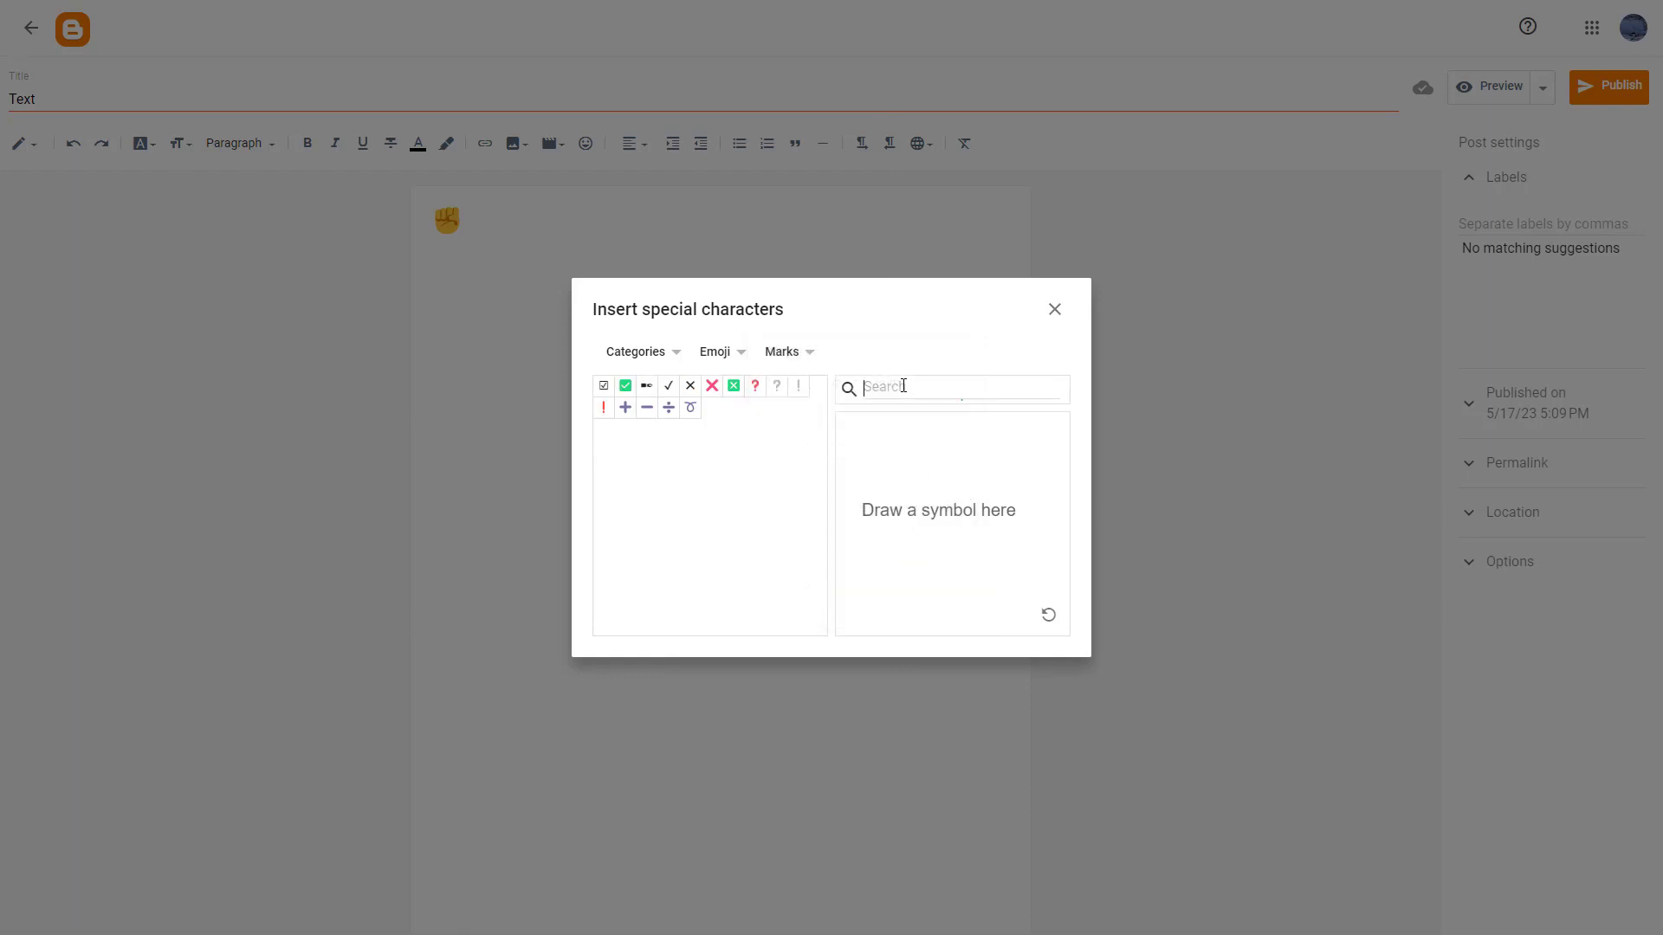
type("tree")
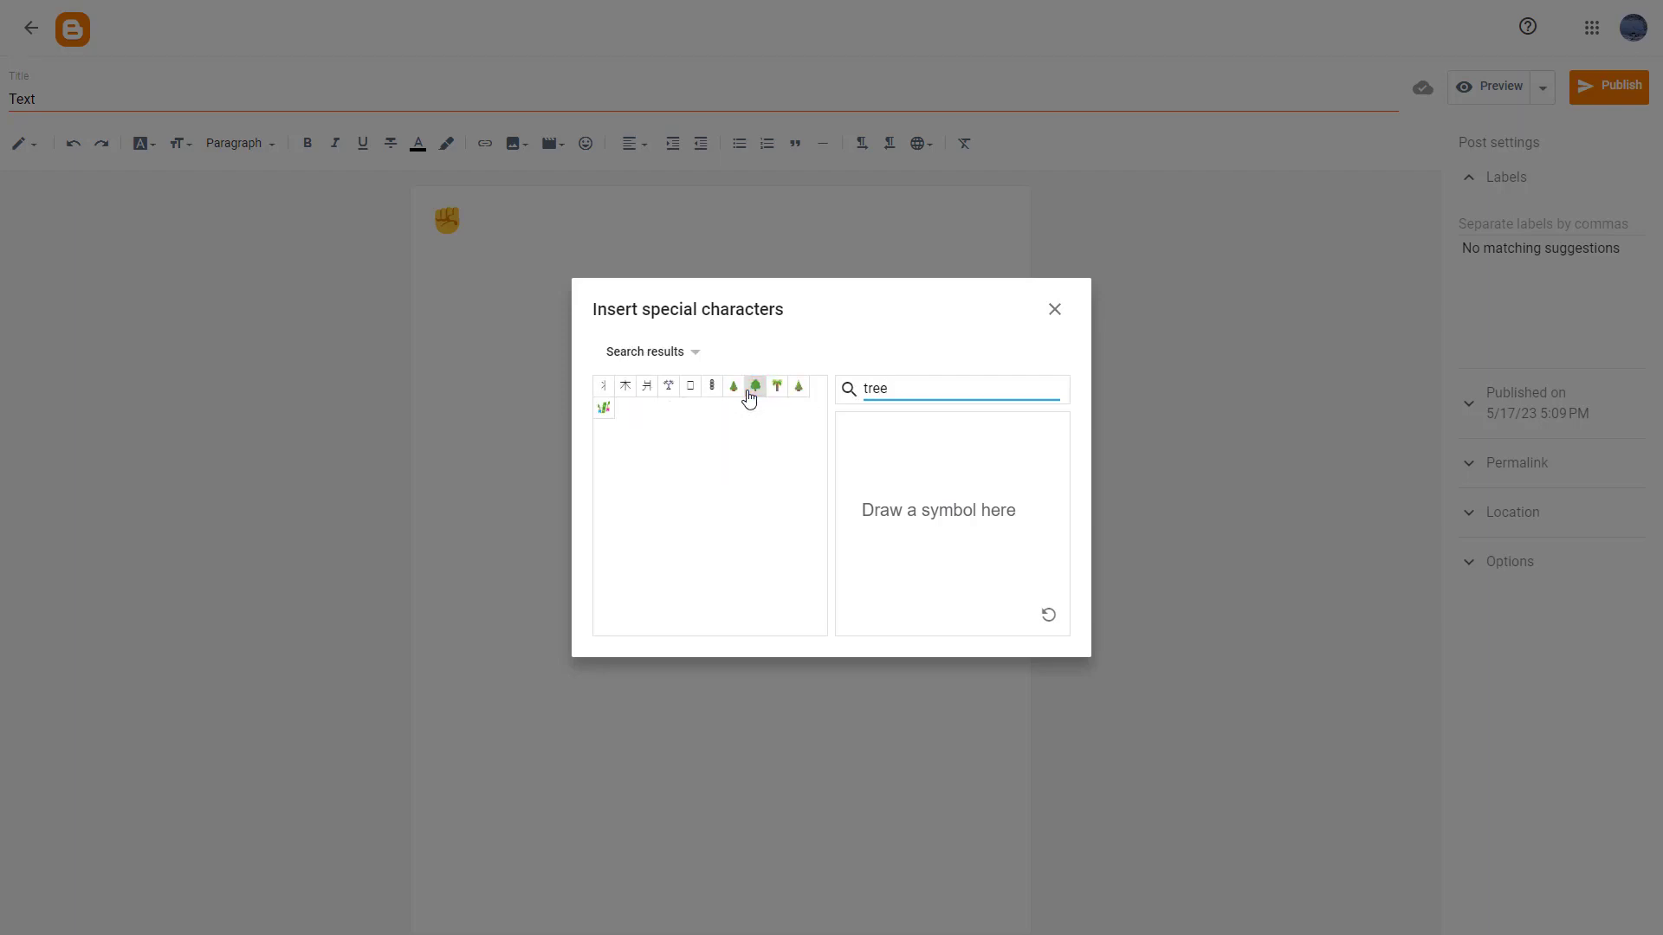
left_click(754, 384)
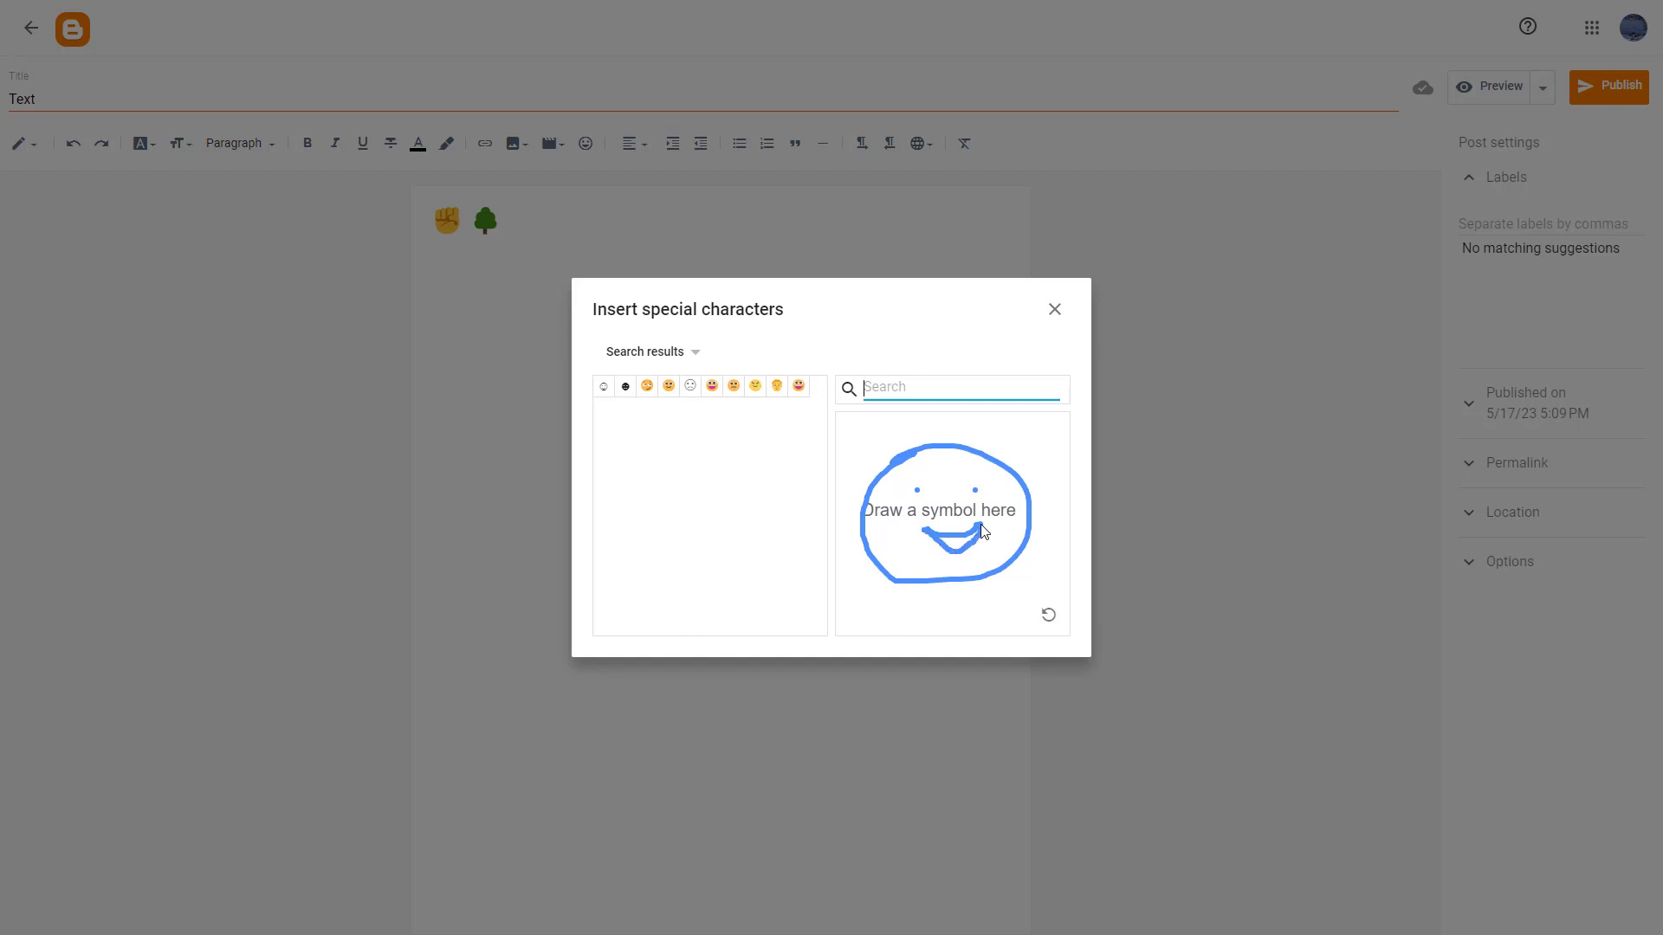
mouse_move(647, 384)
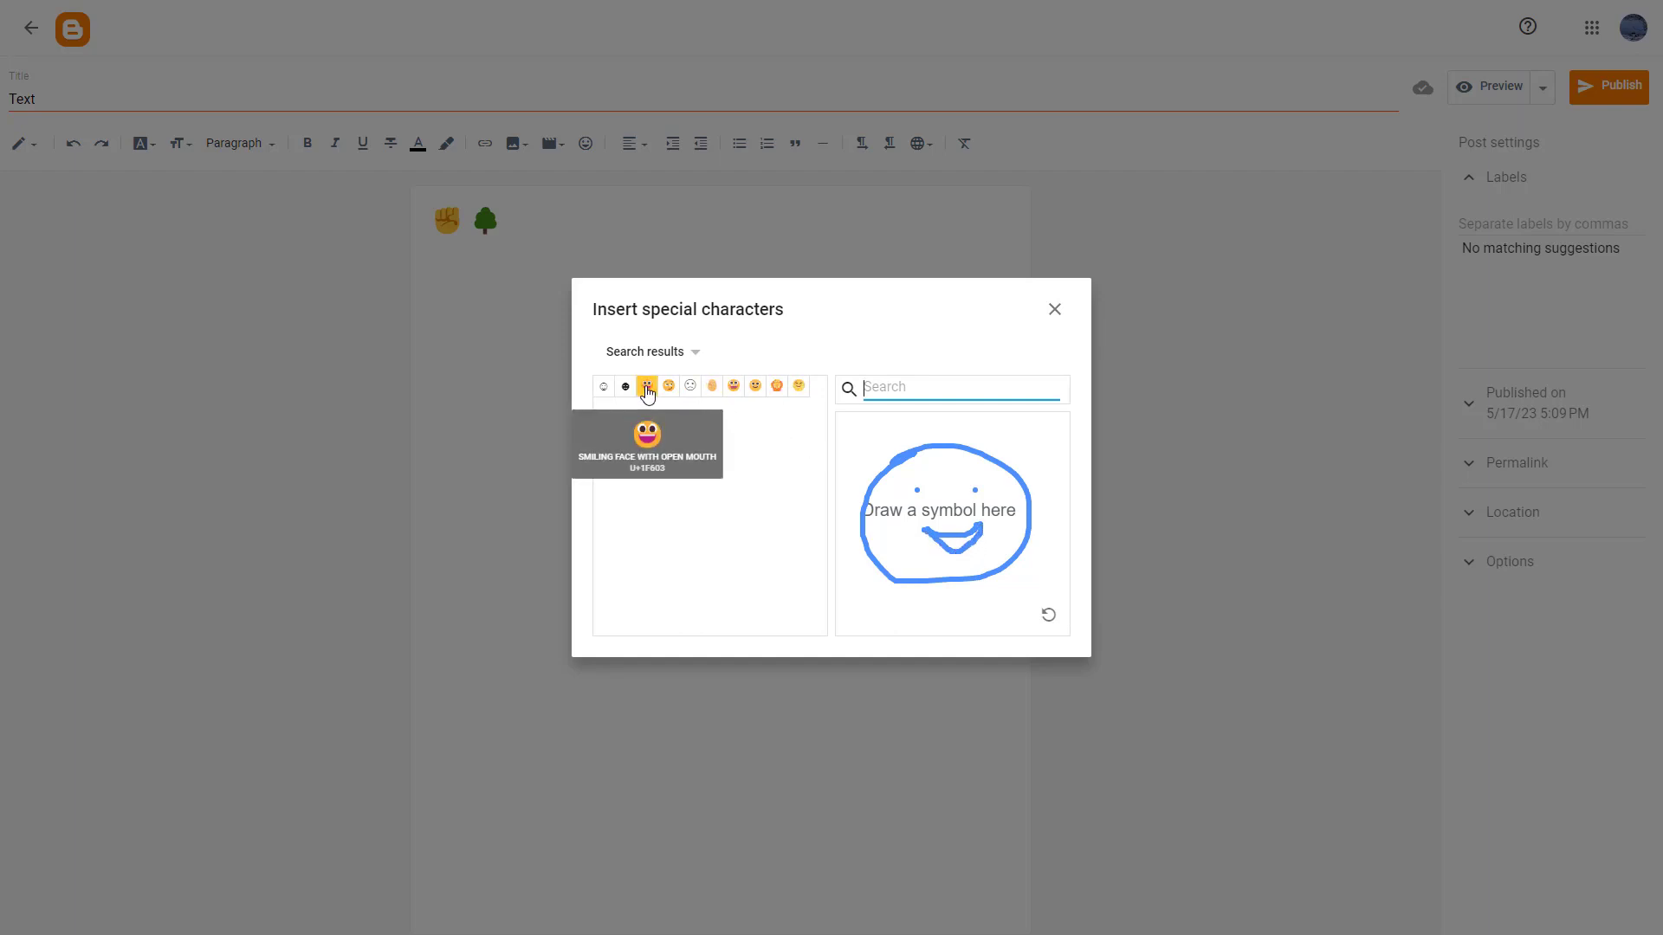
Insert Smiling Face With Open Mouth after the tree and close the picker.
left_click(647, 385)
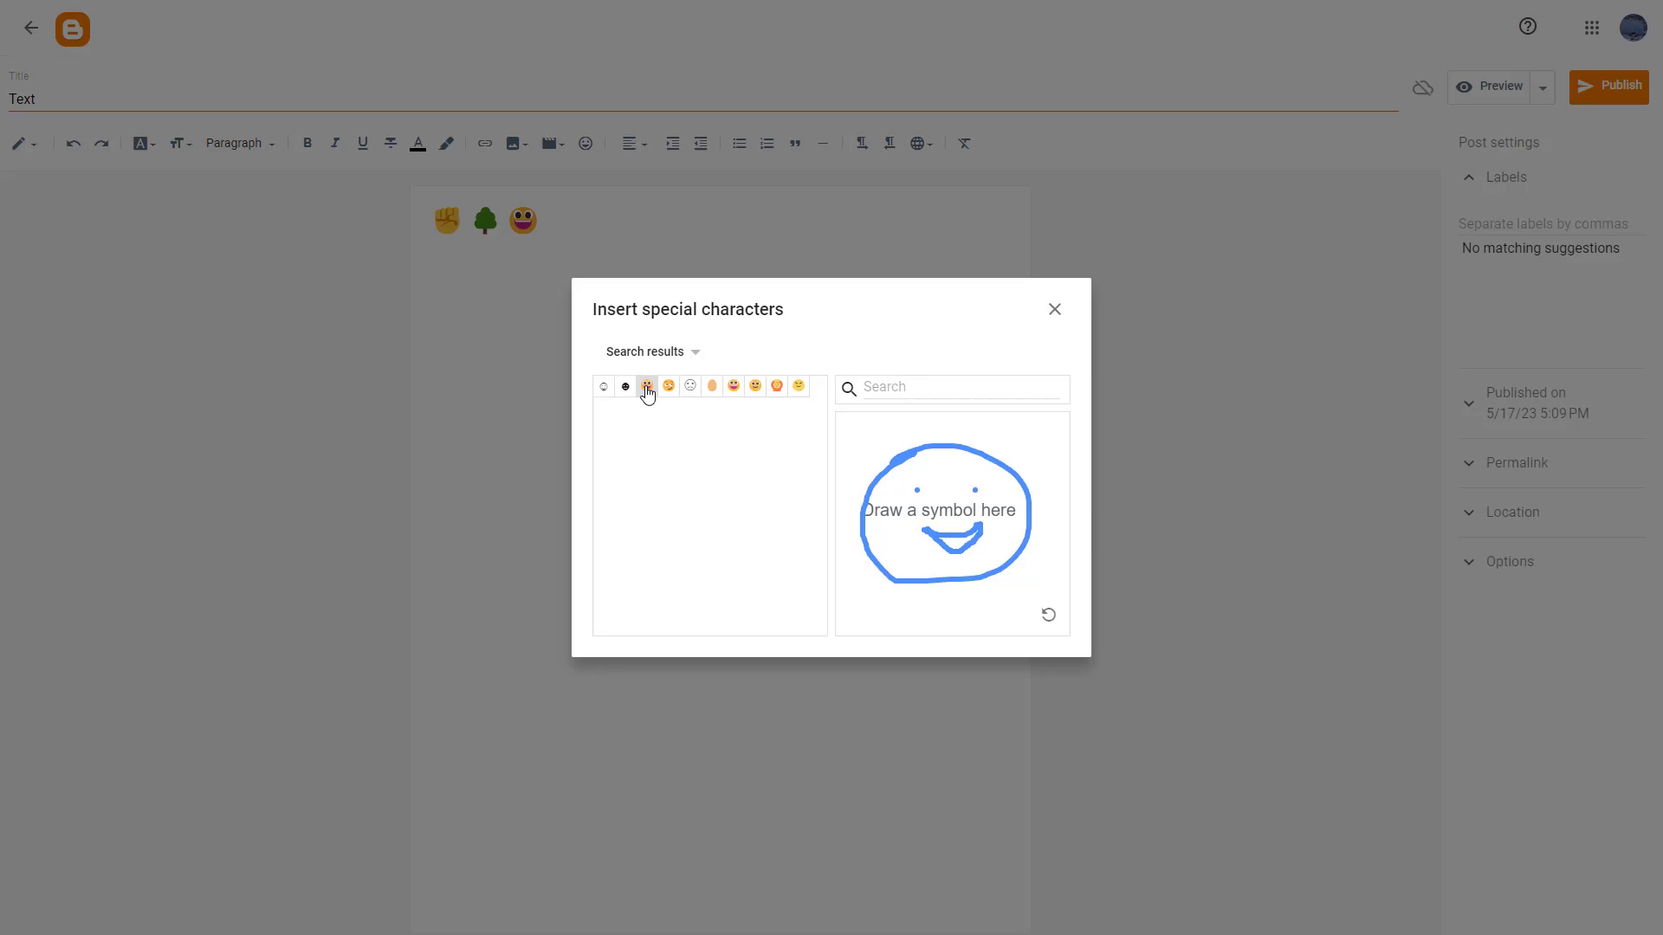
left_click(1054, 308)
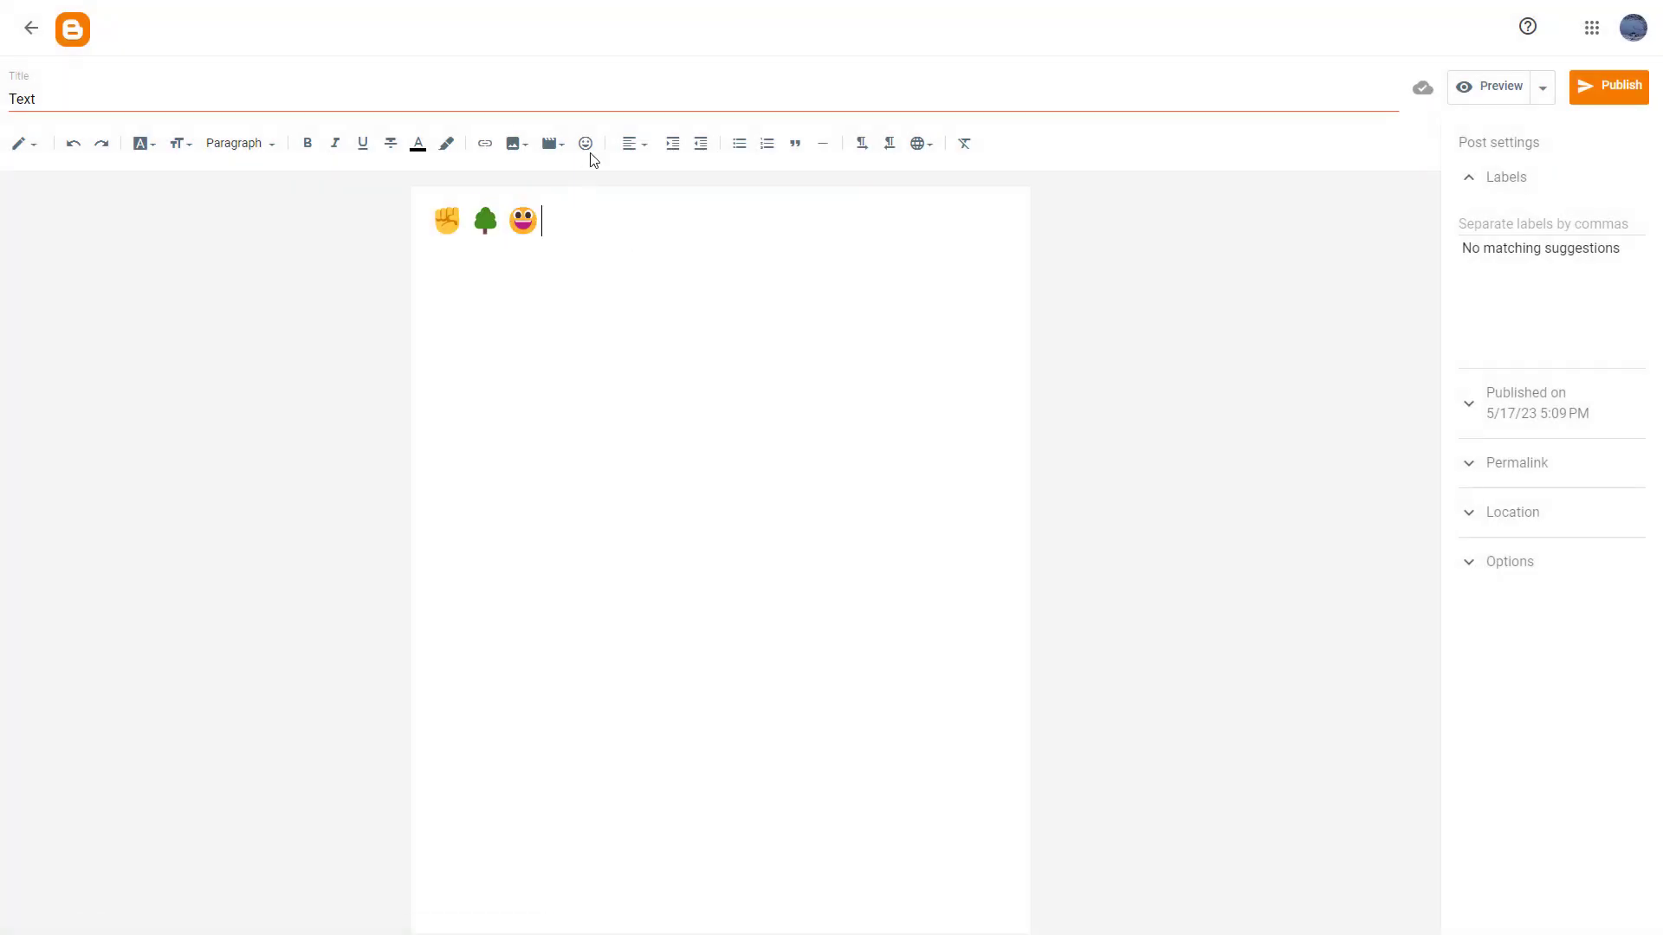
Find © by sketching a circled C, insert it, and close the picker.
left_click(586, 143)
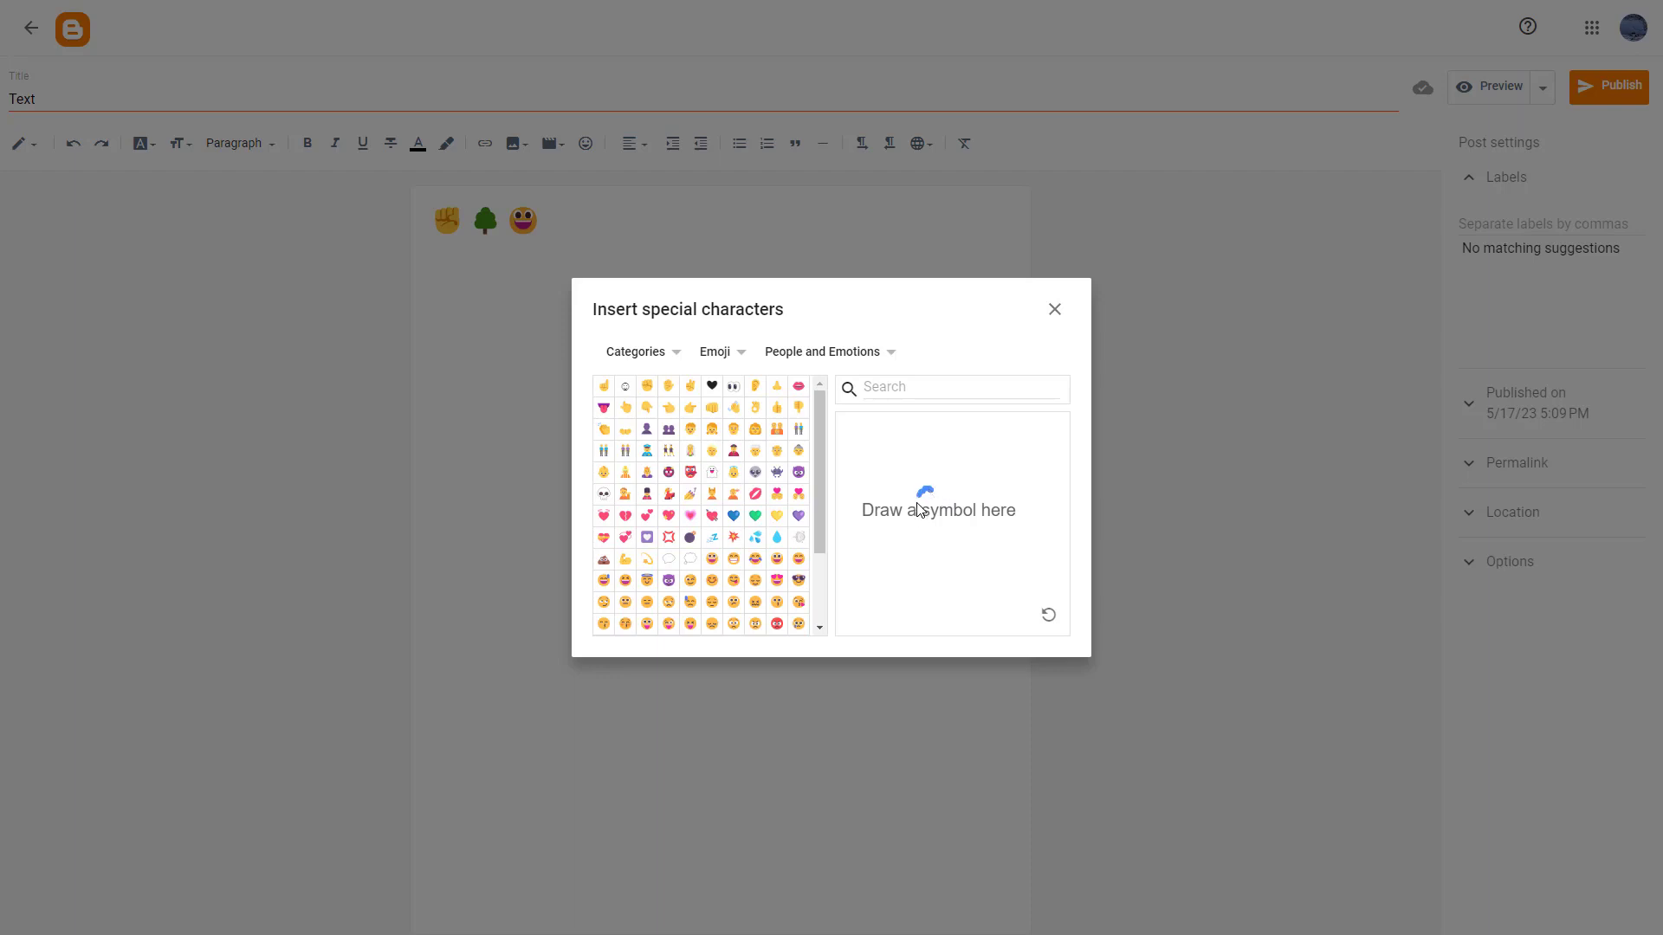
left_click_drag(907, 472, 955, 530)
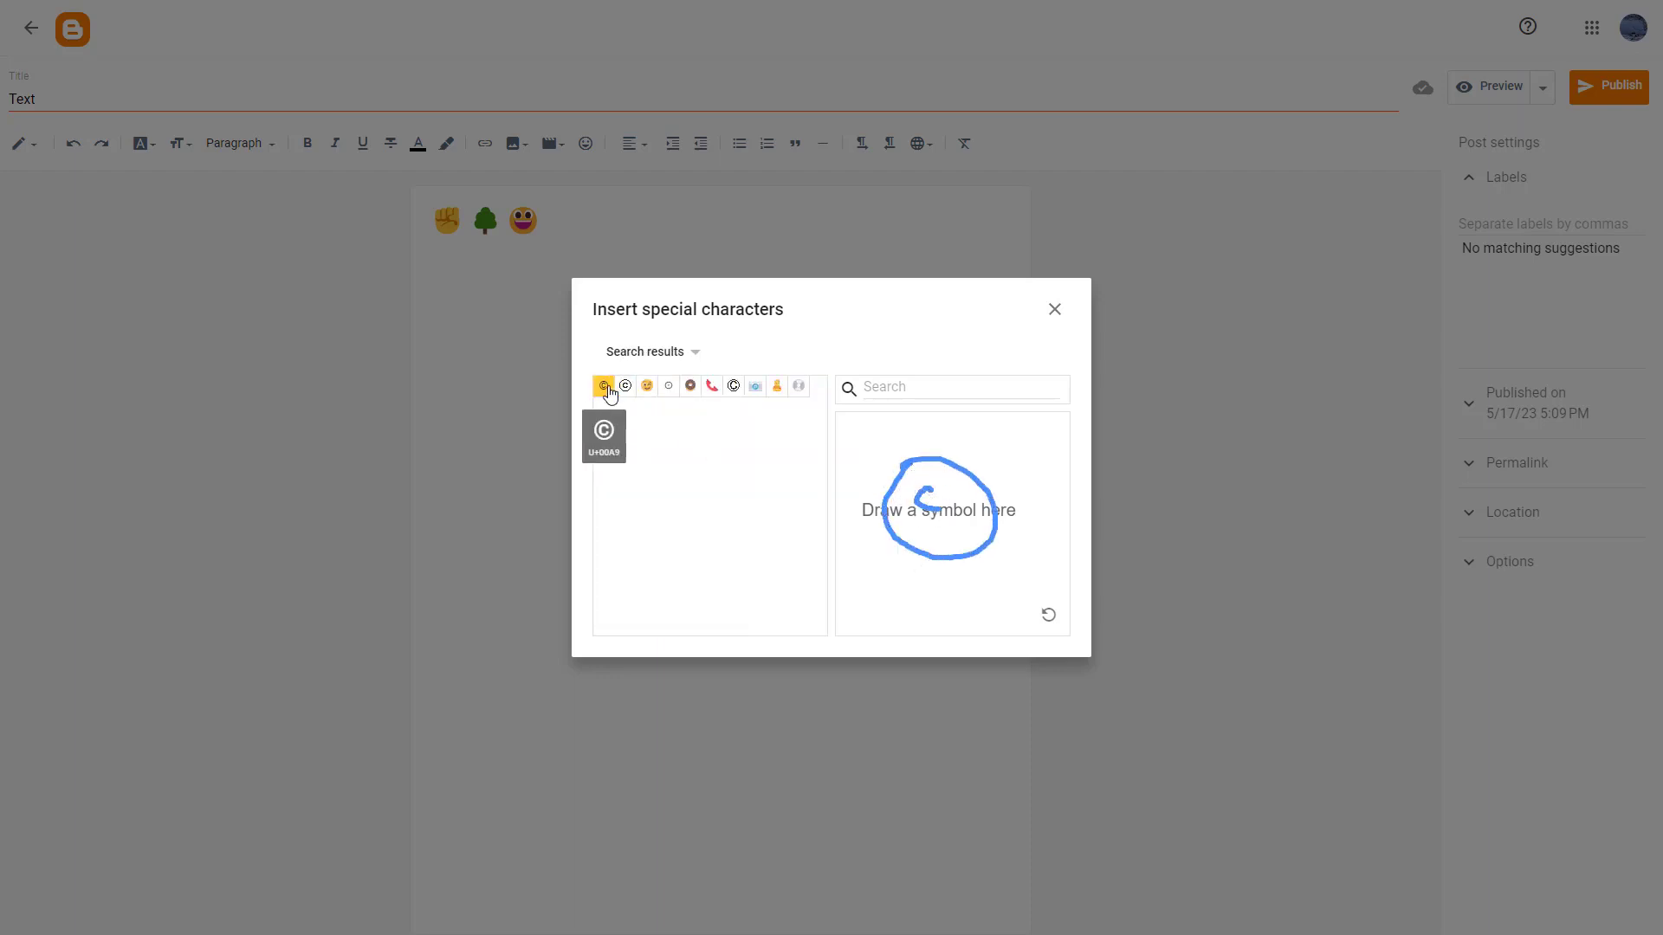
left_click(604, 385)
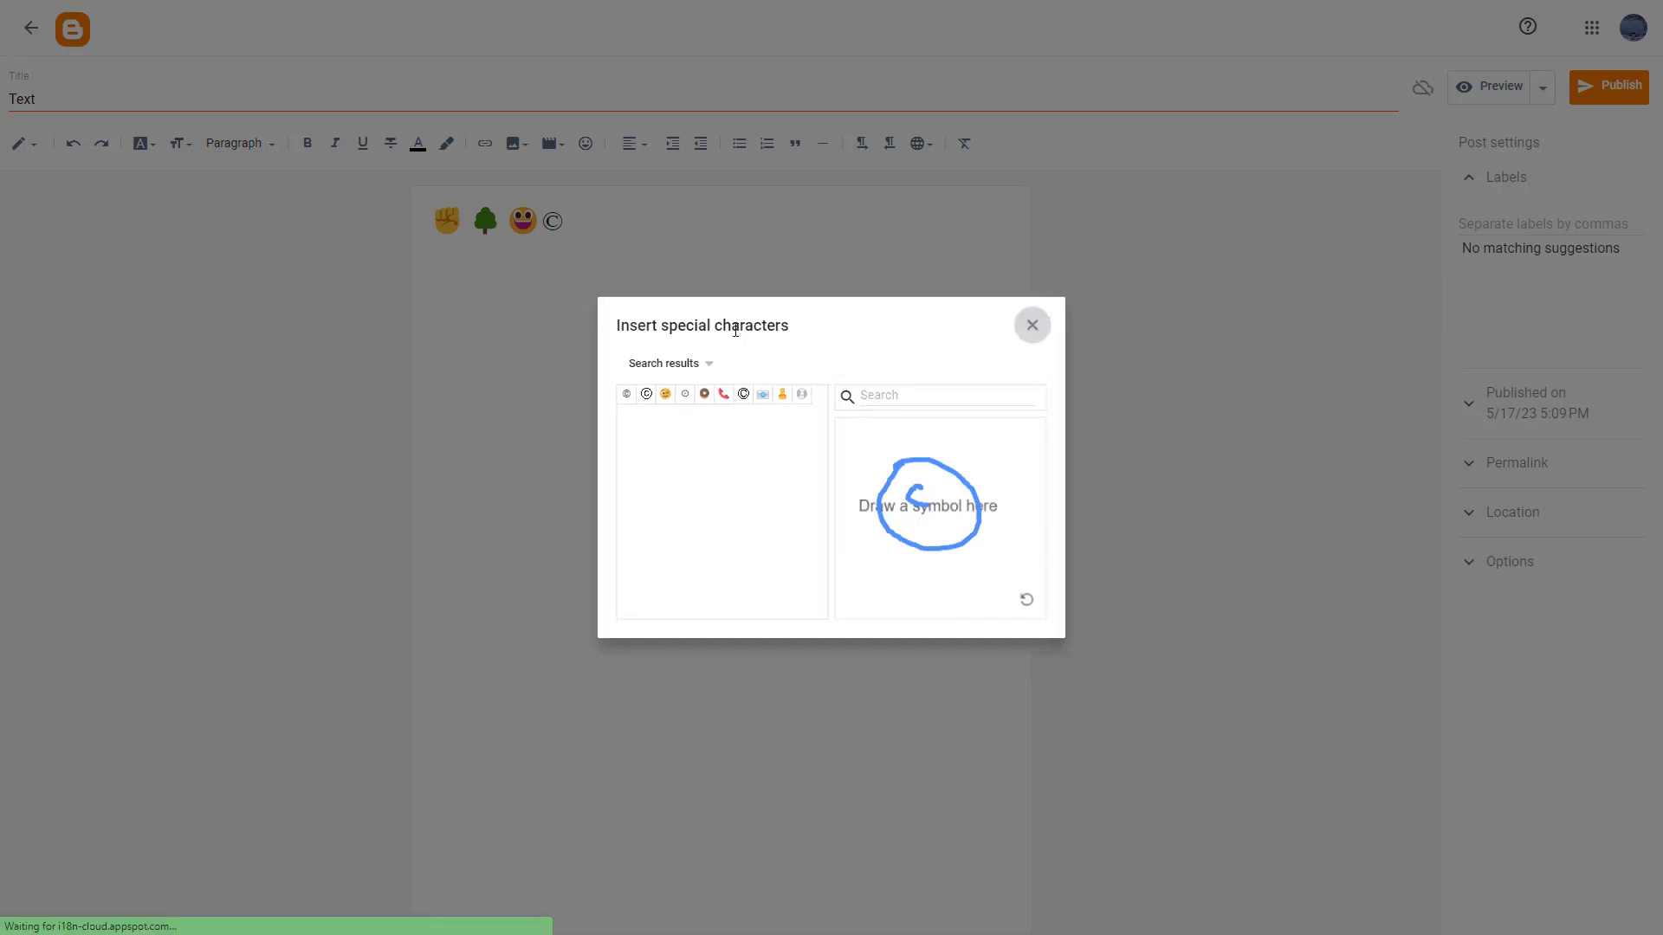
left_click(1030, 325)
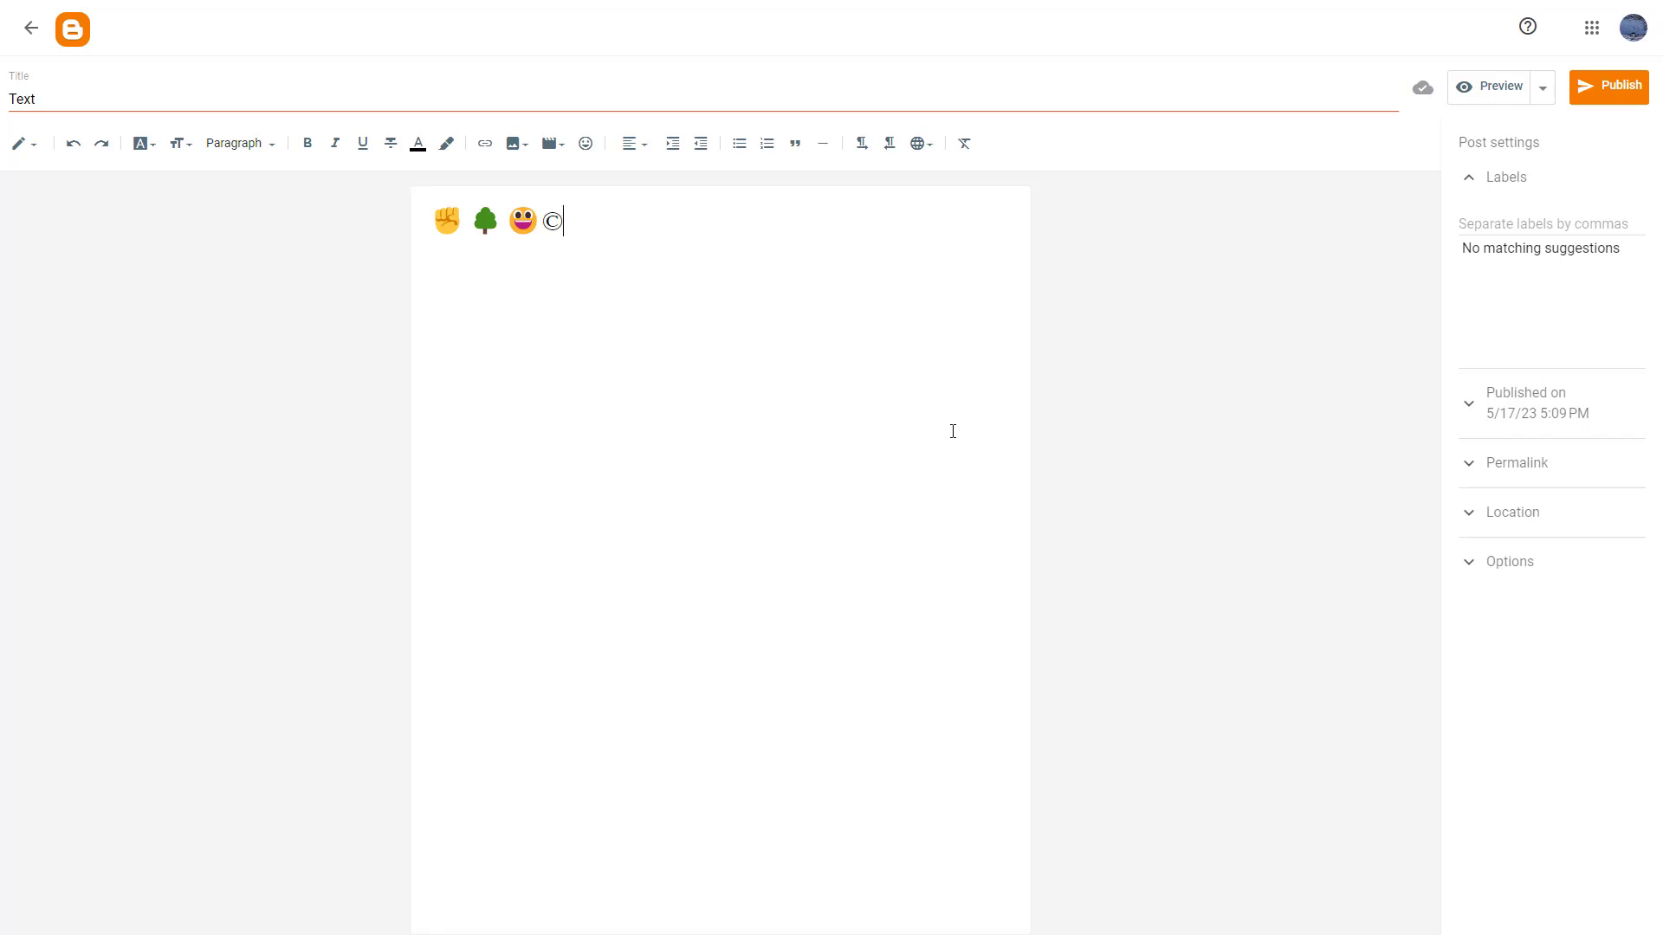
mouse_move(949, 530)
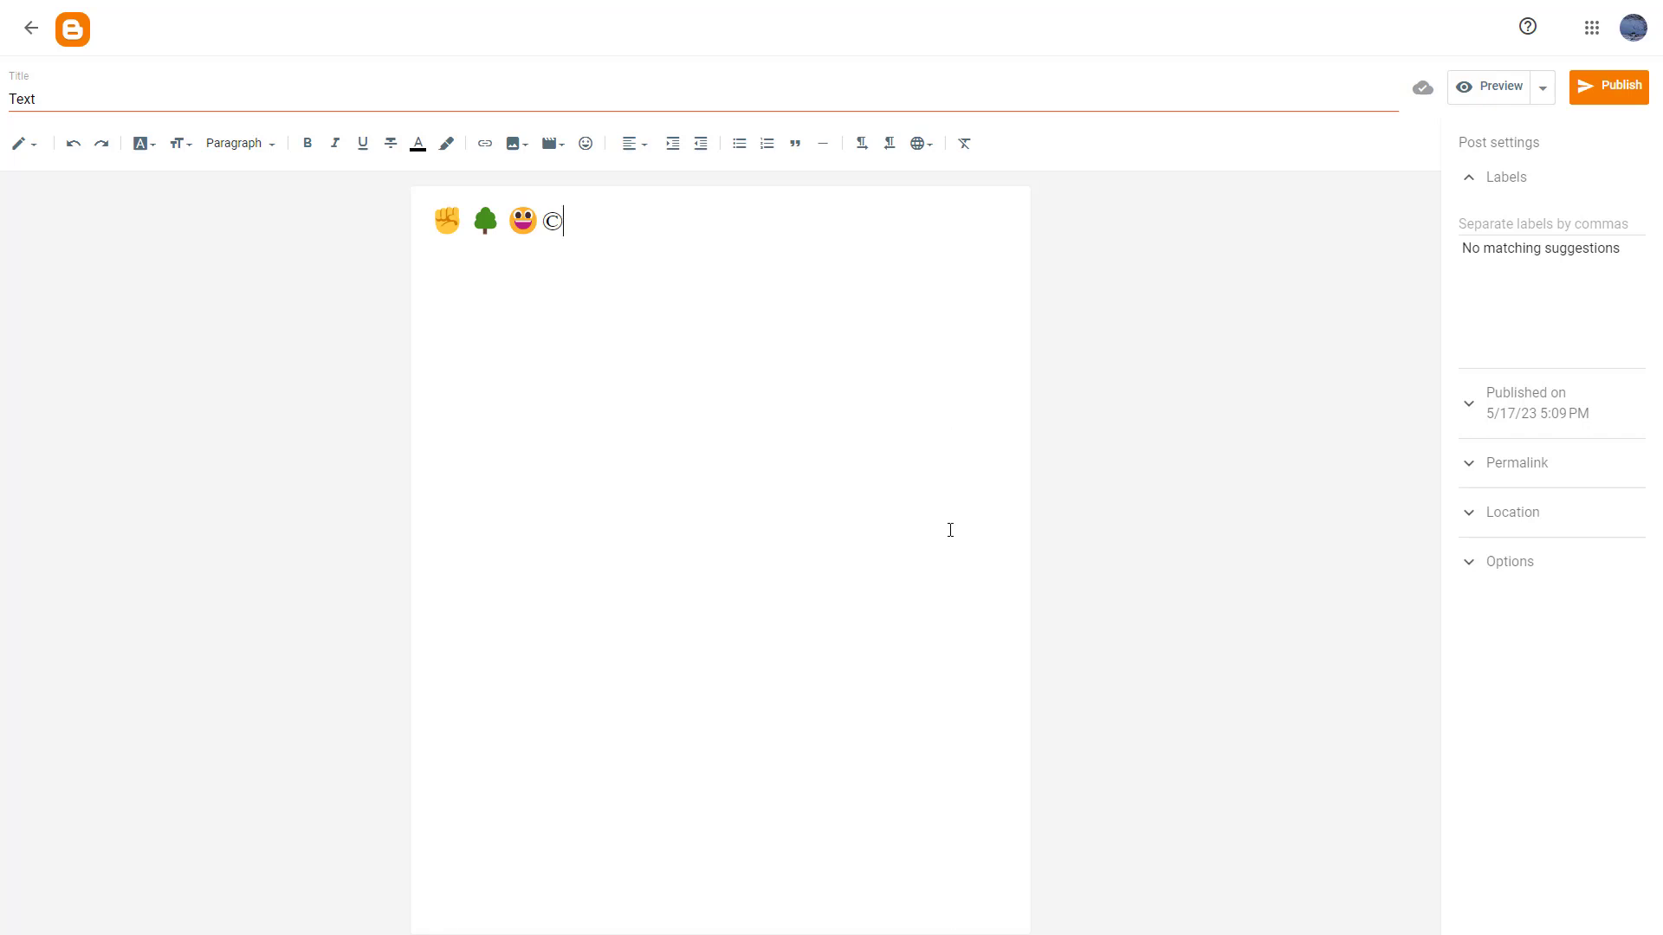
mouse_move(951, 530)
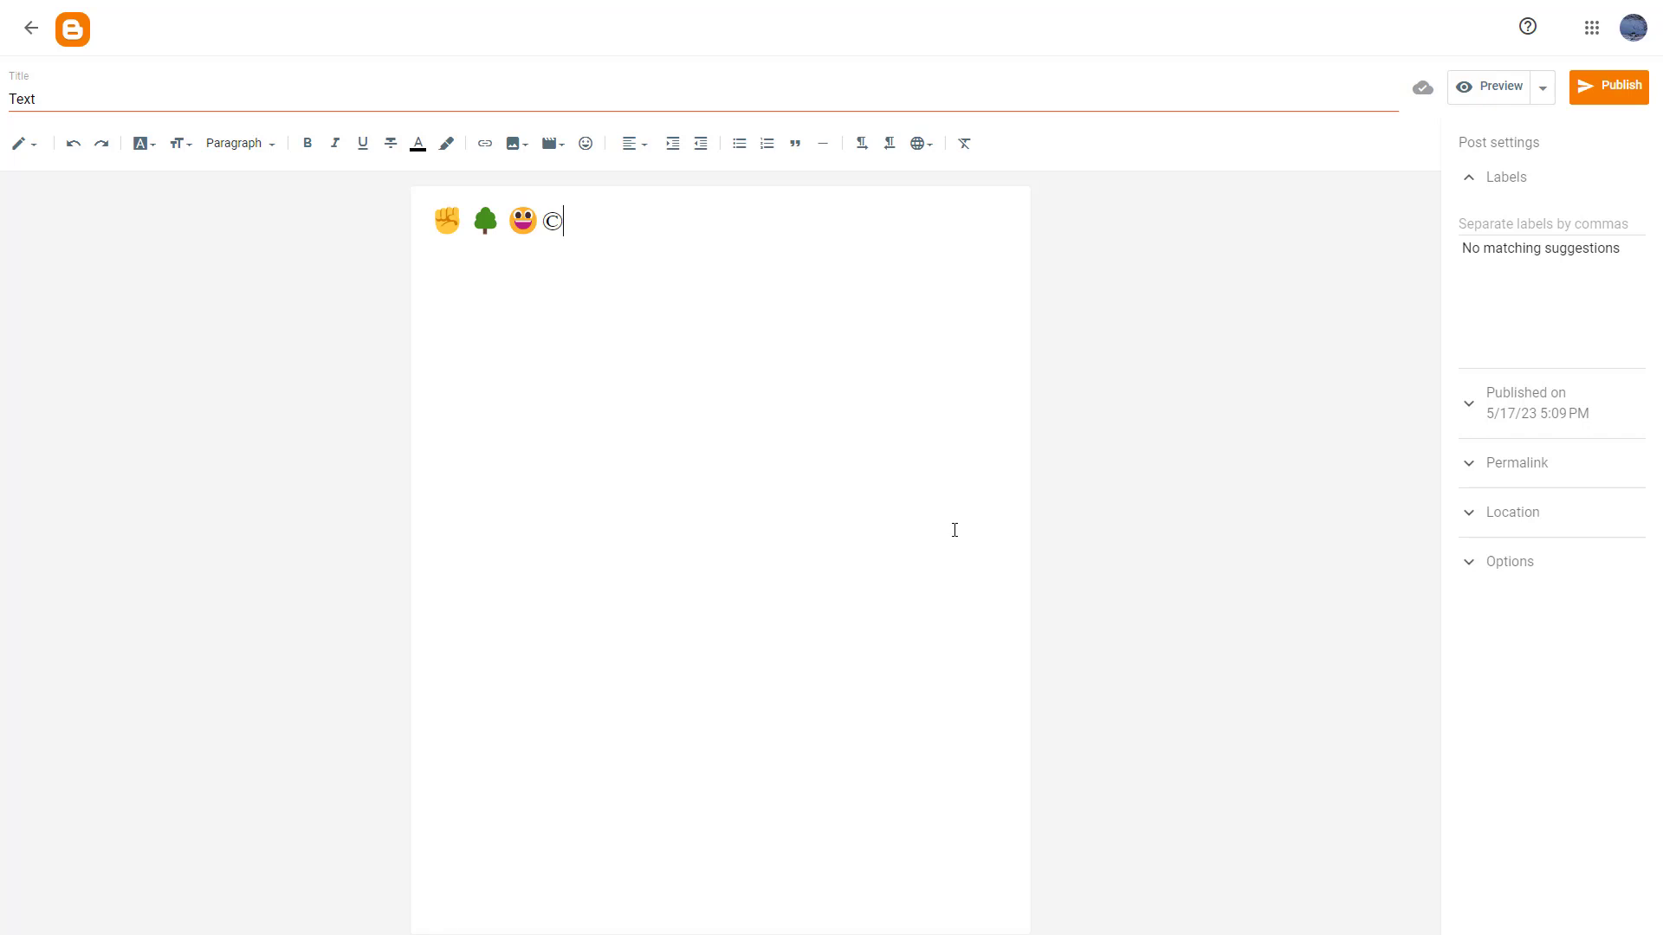